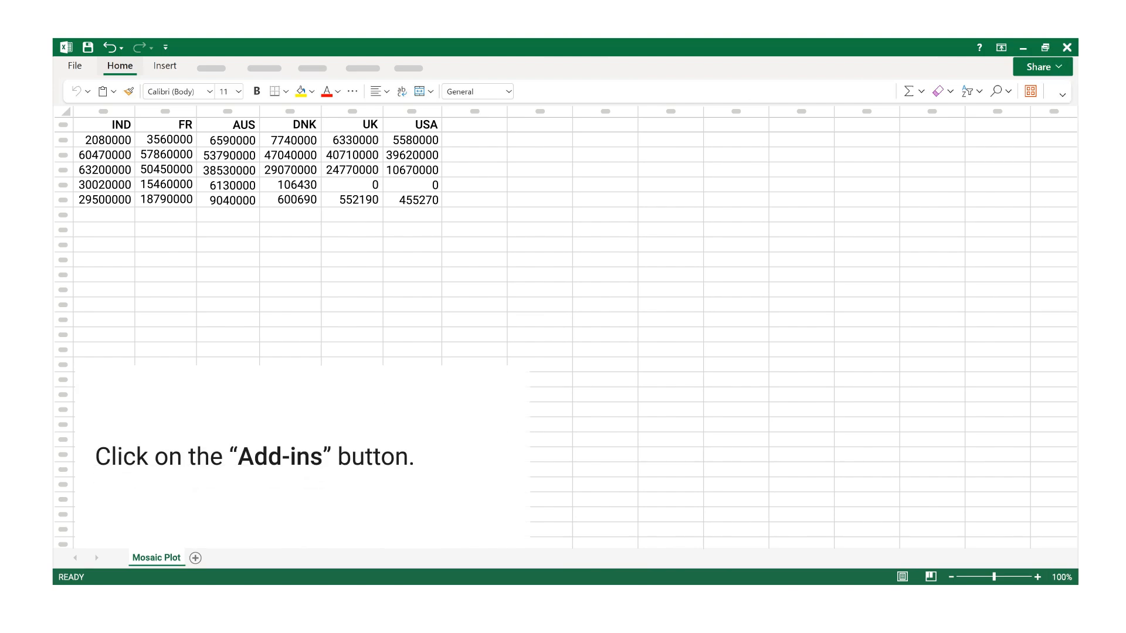
Launch the ChartExpo add-in from My Add-ins so its chart gallery shows beside the revenue table
click(1030, 92)
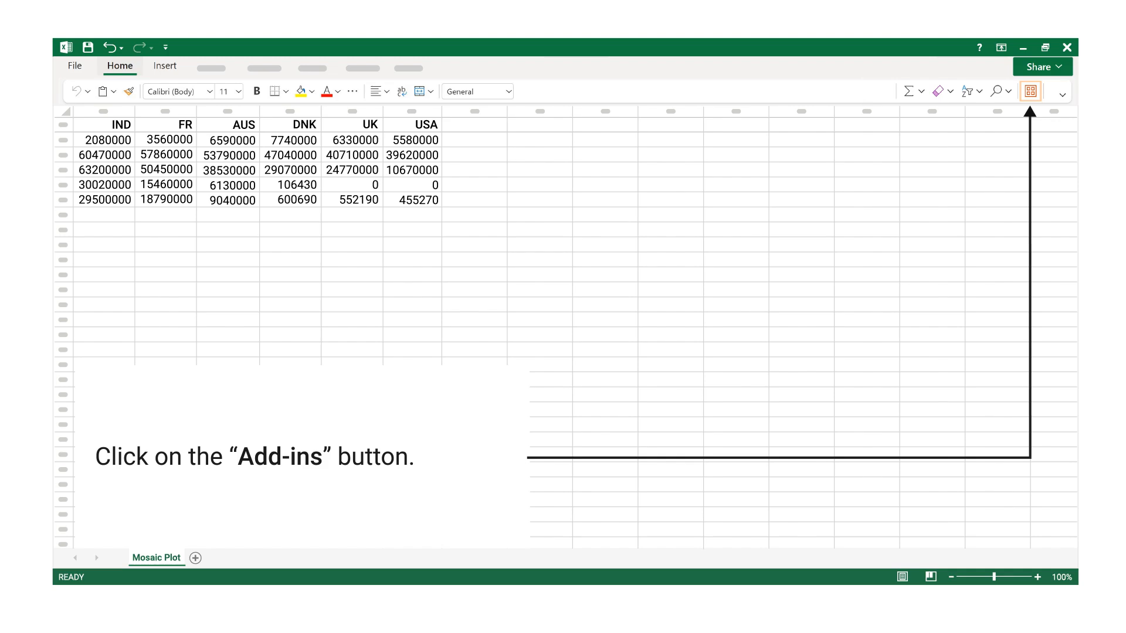
click(1029, 91)
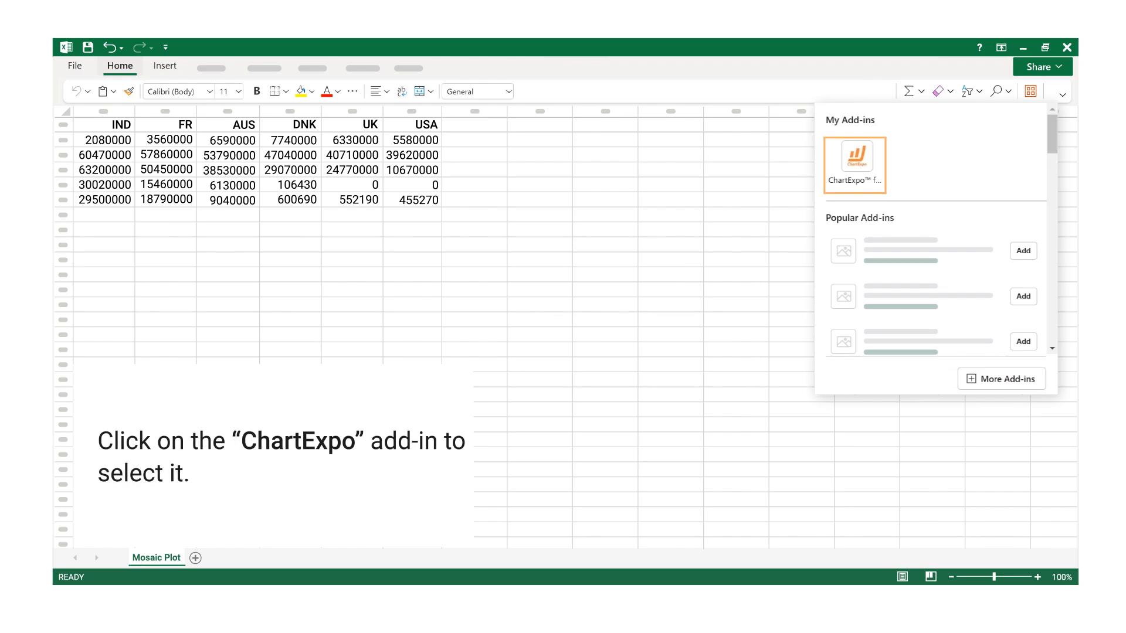
click(854, 165)
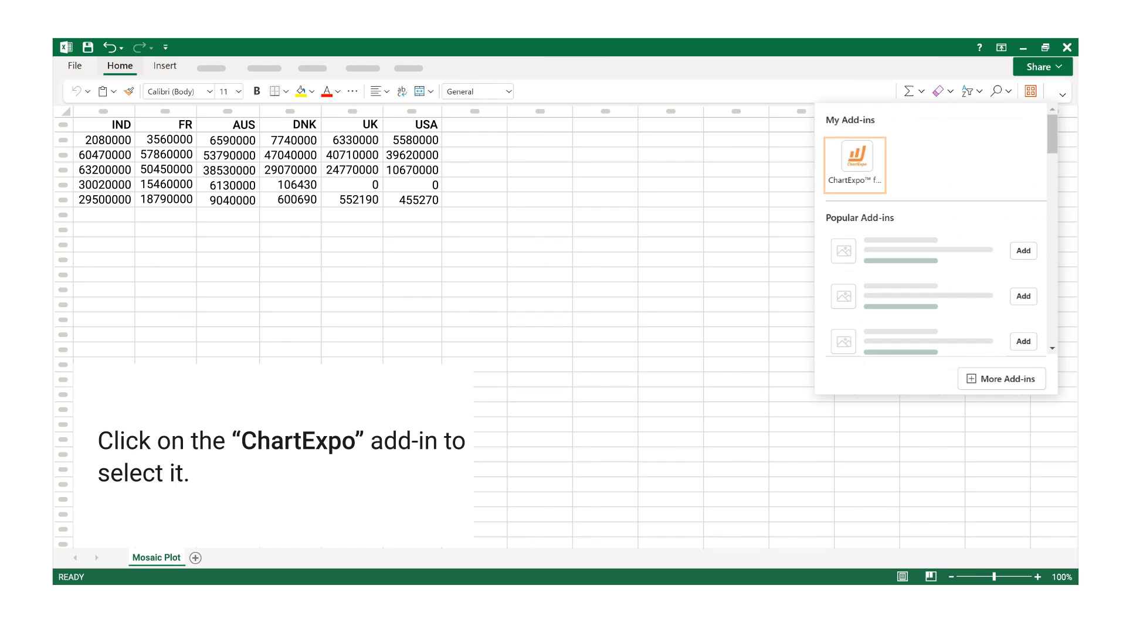
click(855, 156)
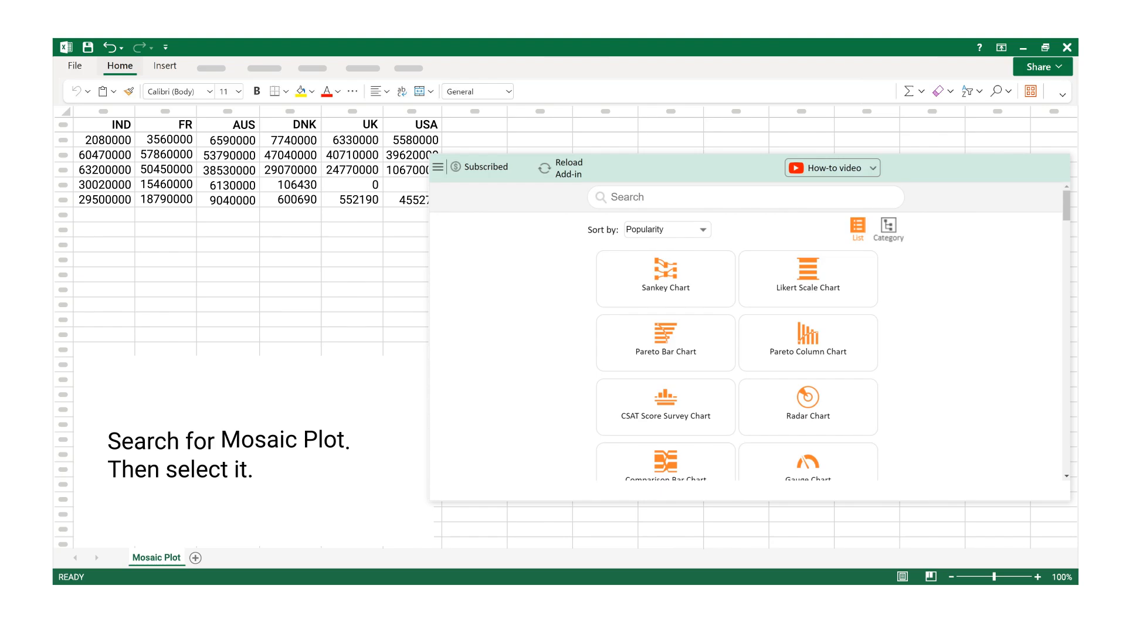
Search 'mo', pick Mosaic Plot (aka Mekko) and create the chart from the selected revenue table
text(mo)
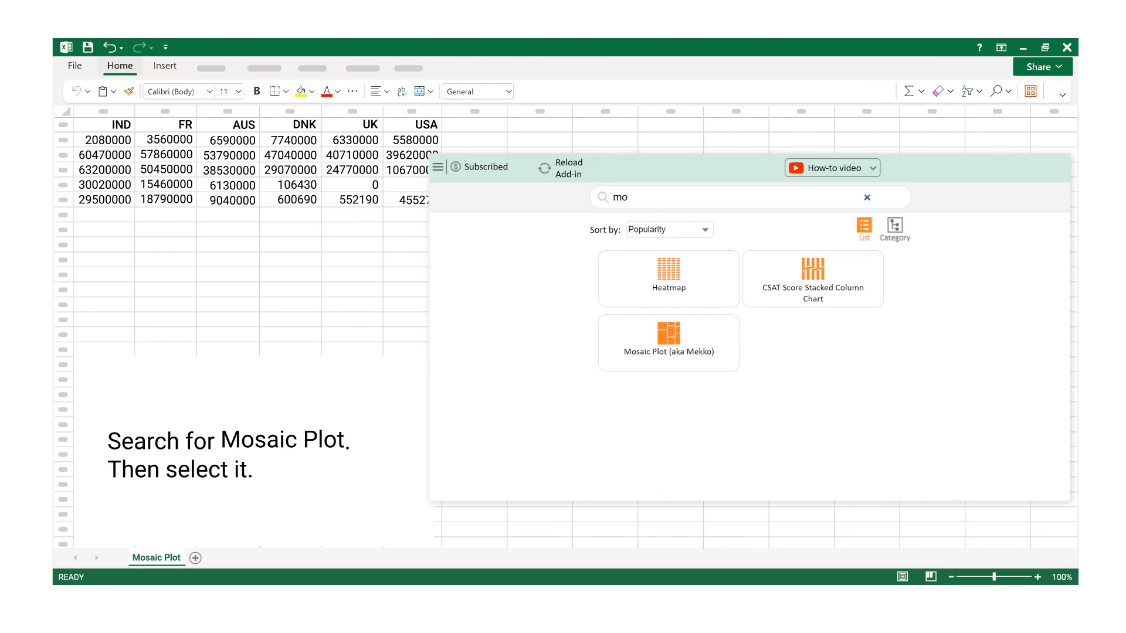
click(668, 343)
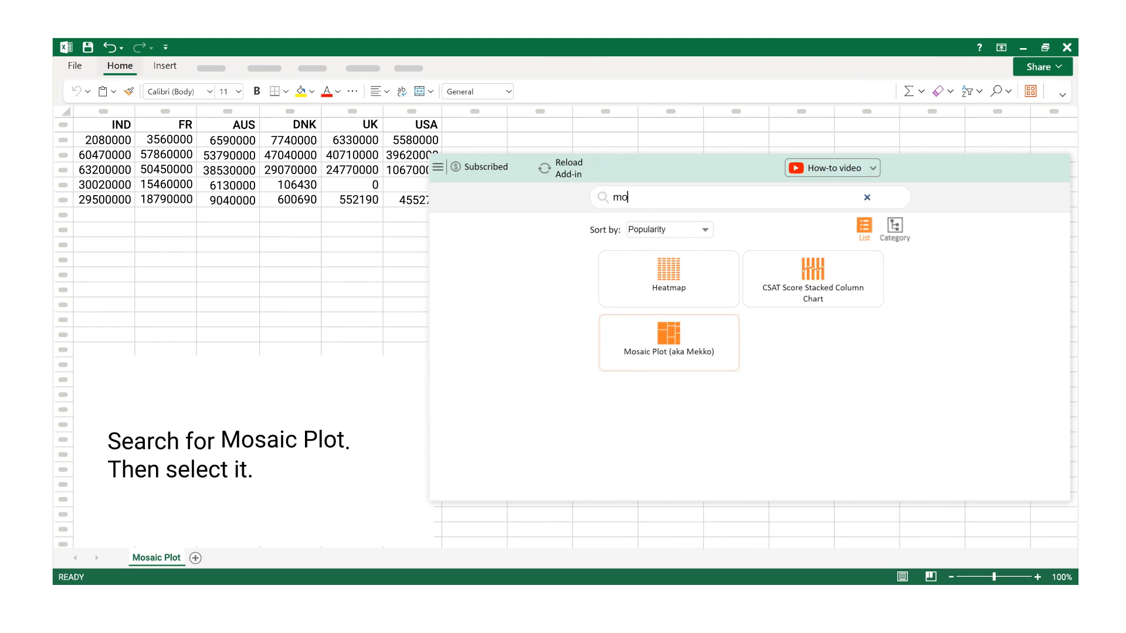
click(668, 343)
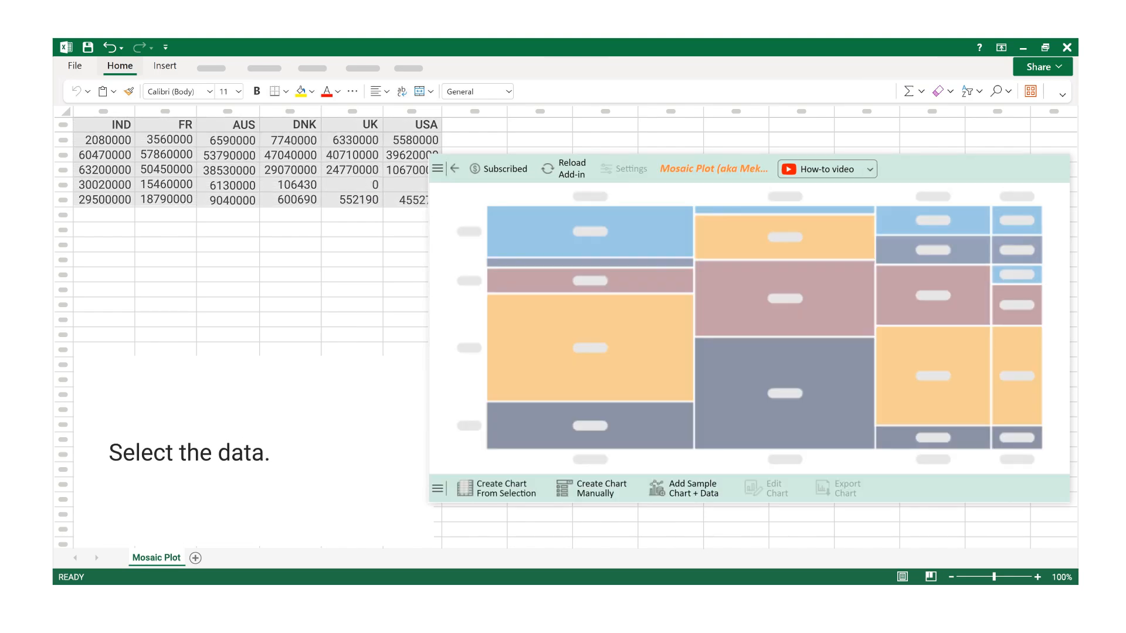
click(497, 488)
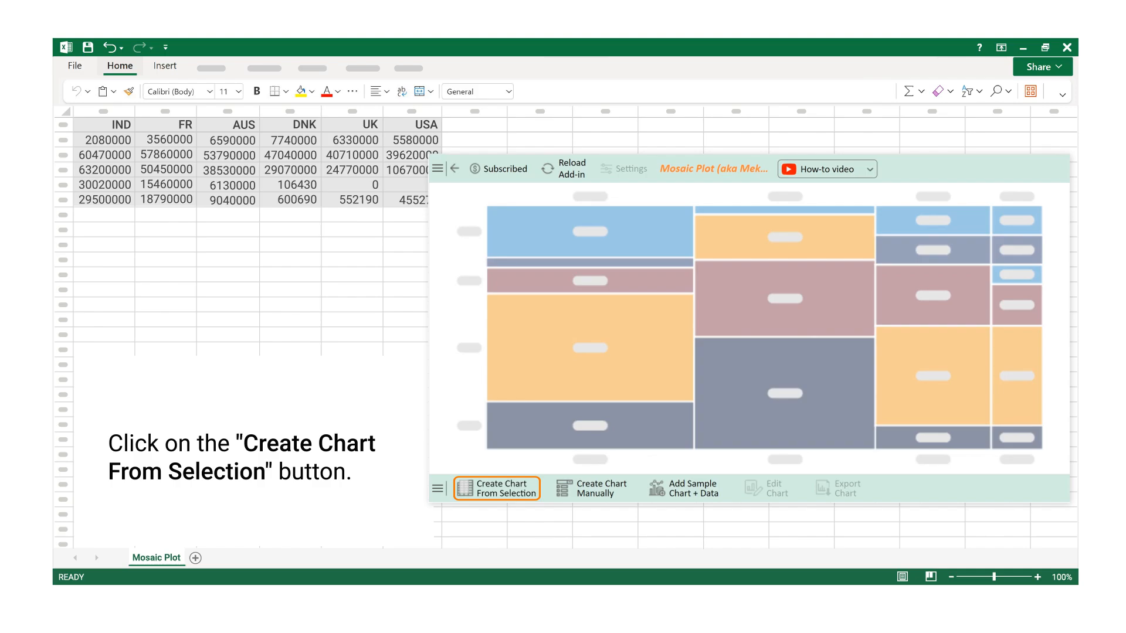
click(498, 488)
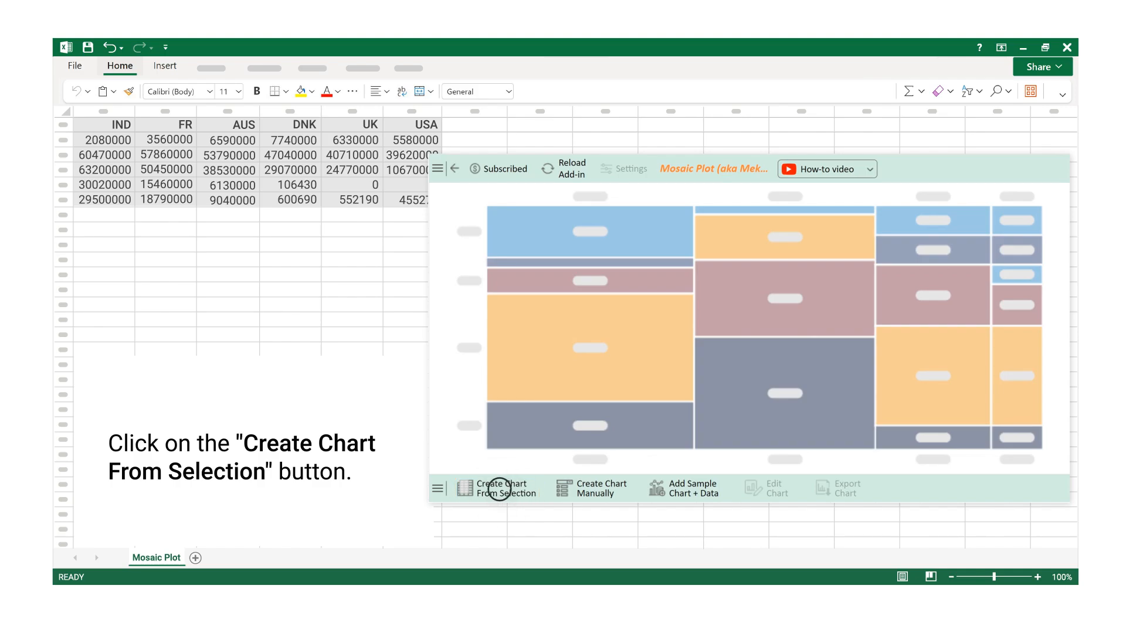
click(498, 488)
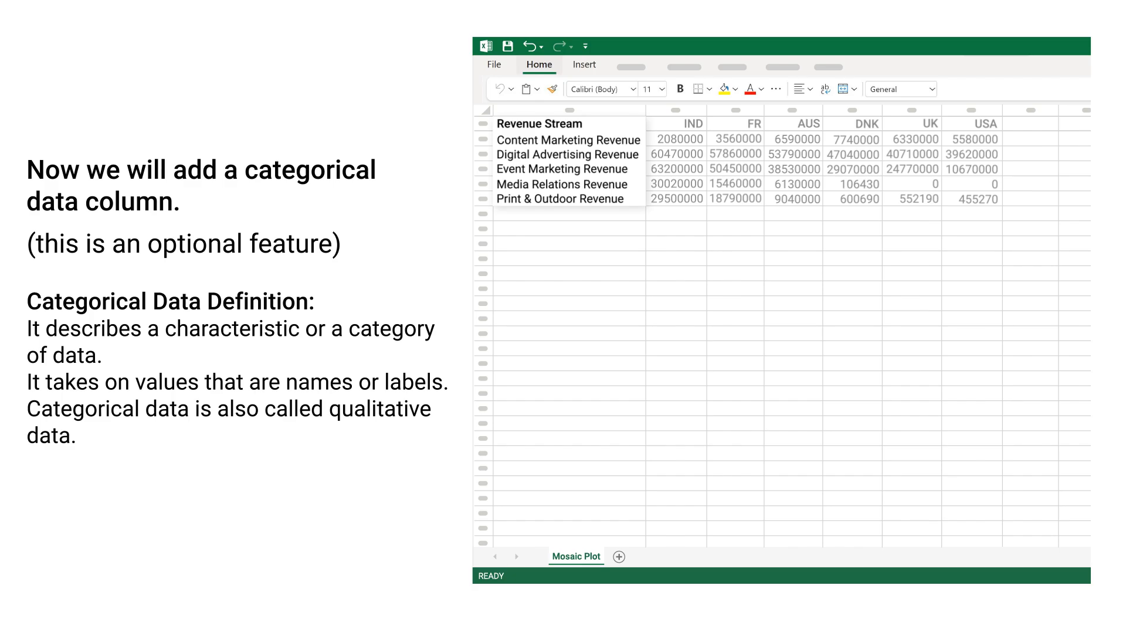
Recreate the mosaic plot from the table including the Revenue Stream names so the legend lists each stream
click(1043, 45)
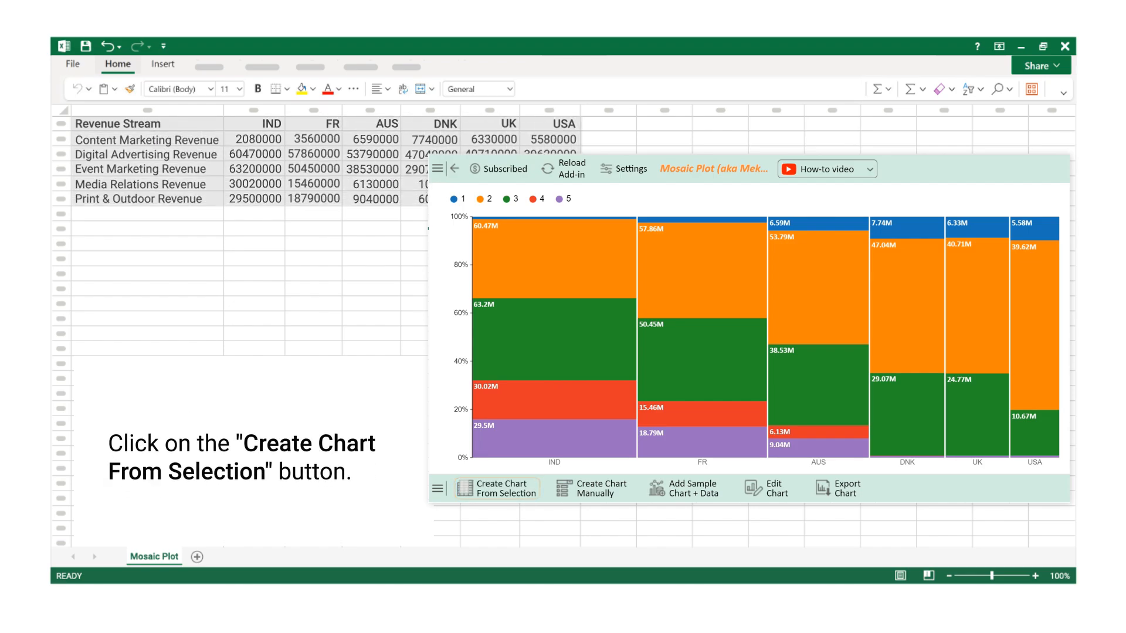
click(496, 488)
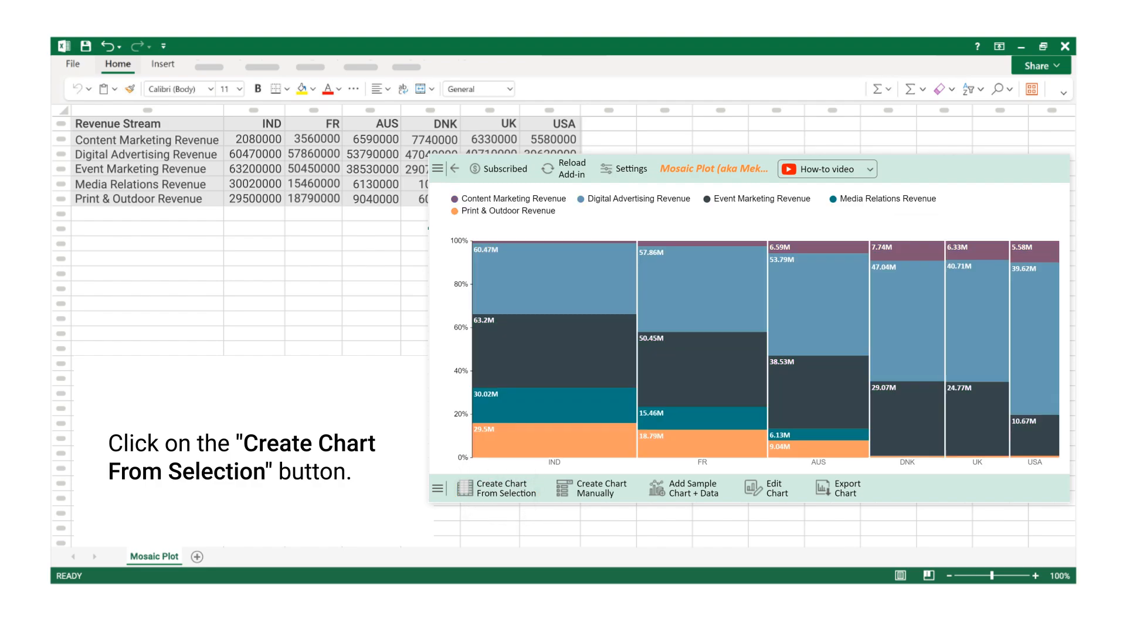
click(495, 488)
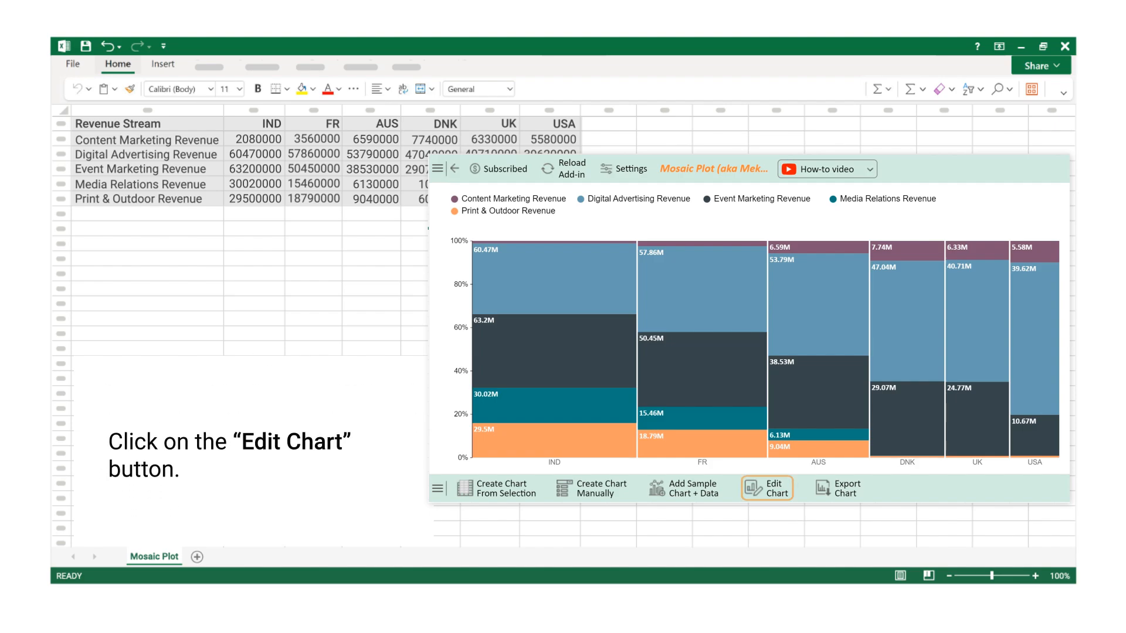
Edit the chart and set its header to 'Advertising agency revenue streams comparison', shown and applied
click(767, 488)
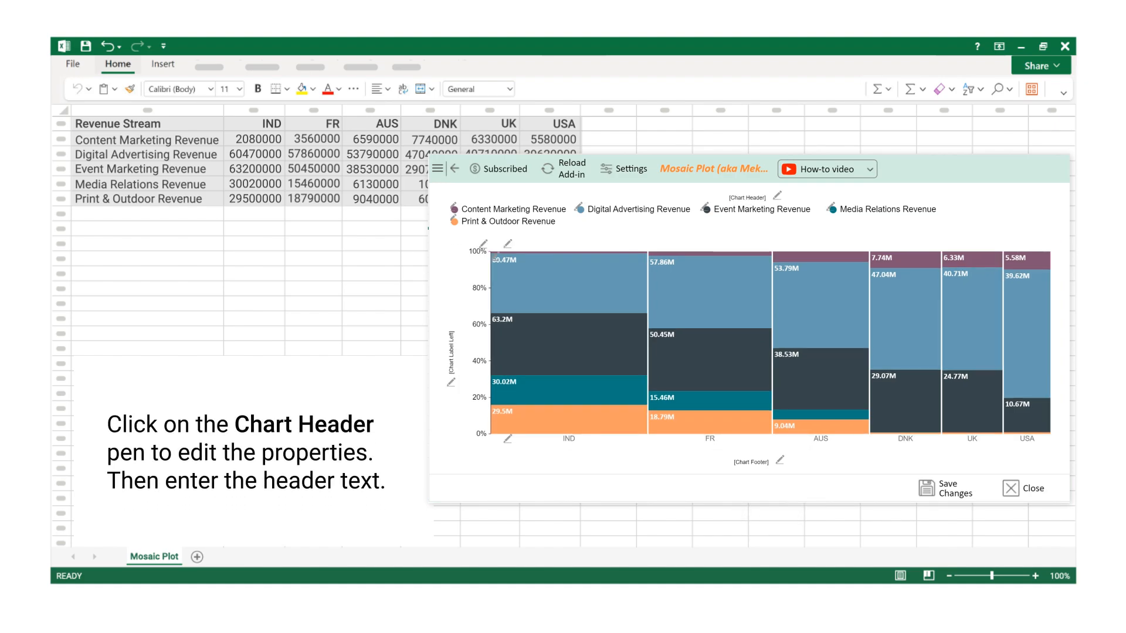
click(777, 196)
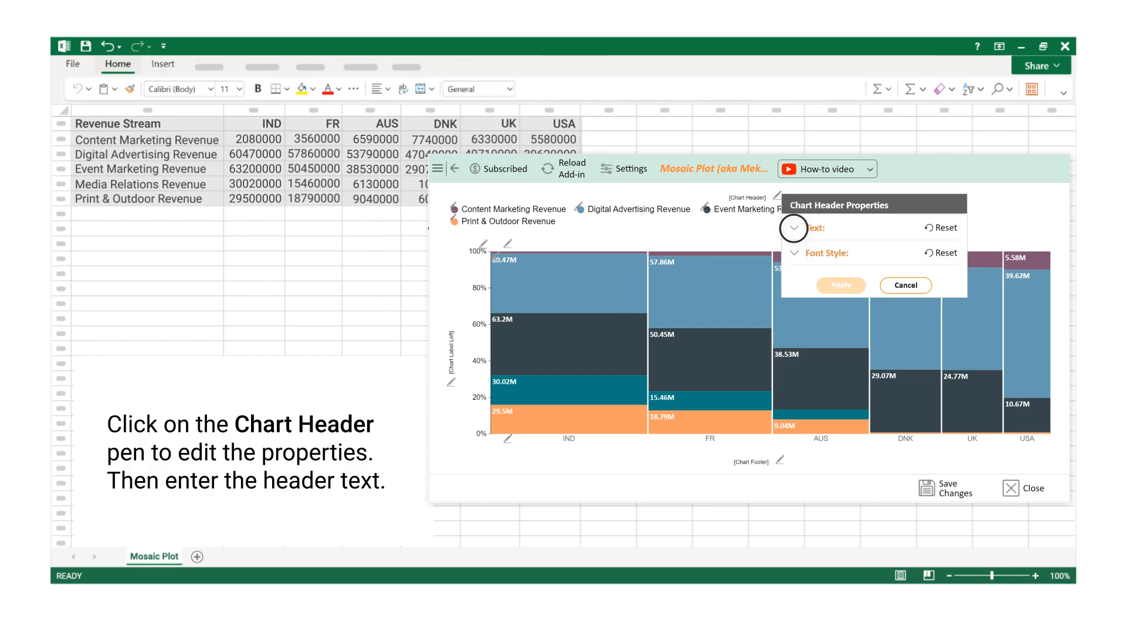
click(794, 227)
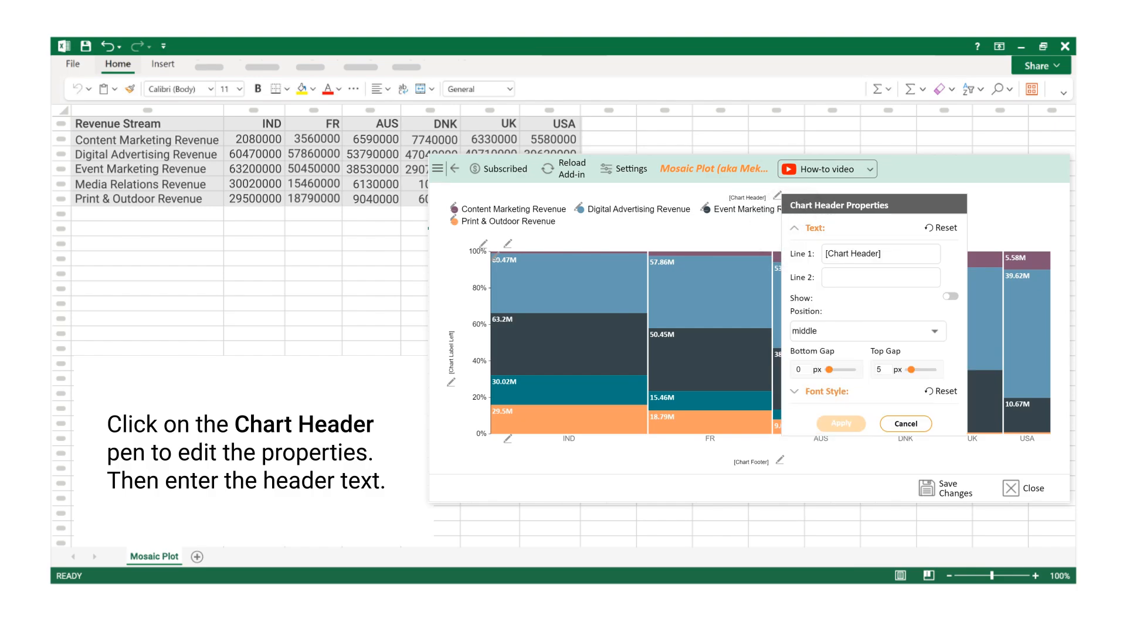
text(revenue streams comparison)
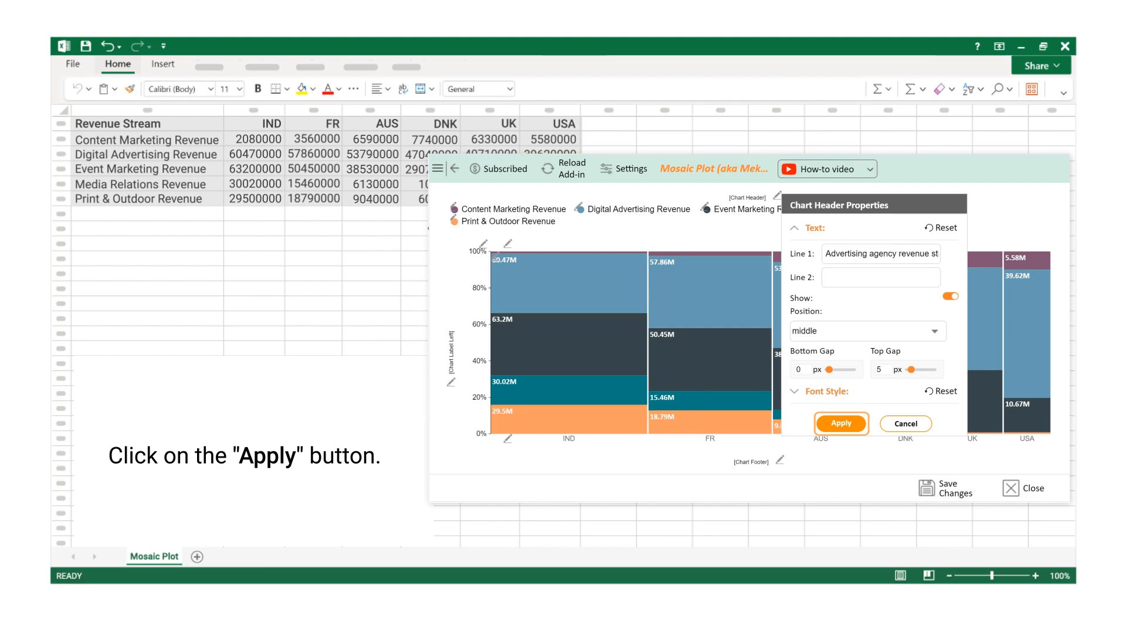
click(841, 424)
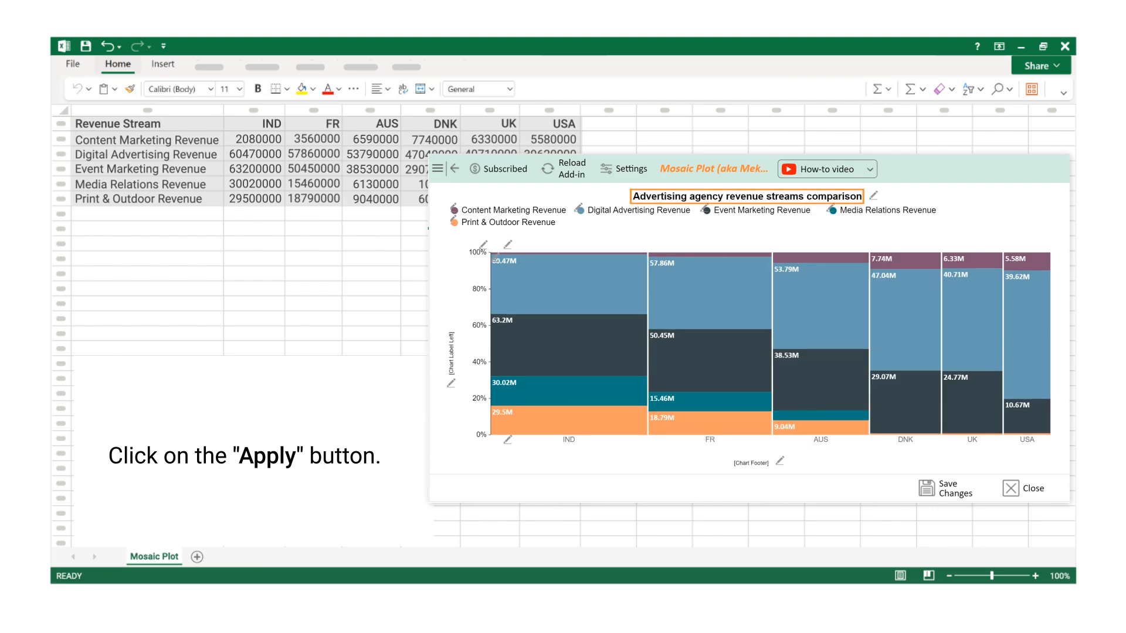
click(747, 196)
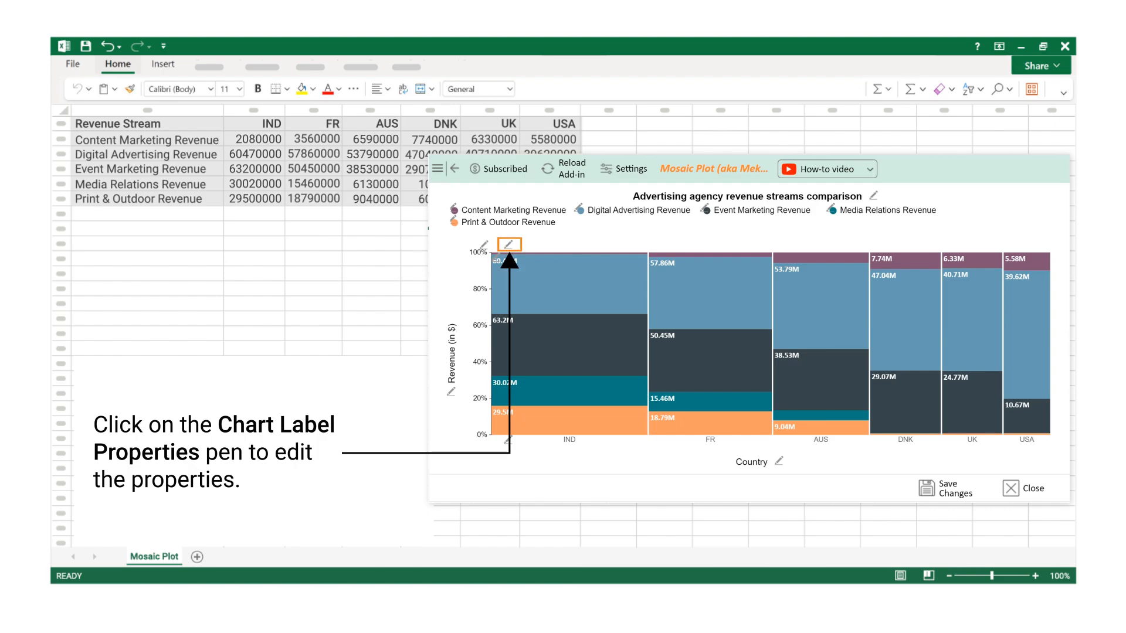
Show country totals, the grand total and percentages on the chart labels with a $ prefix, applied to all
click(508, 244)
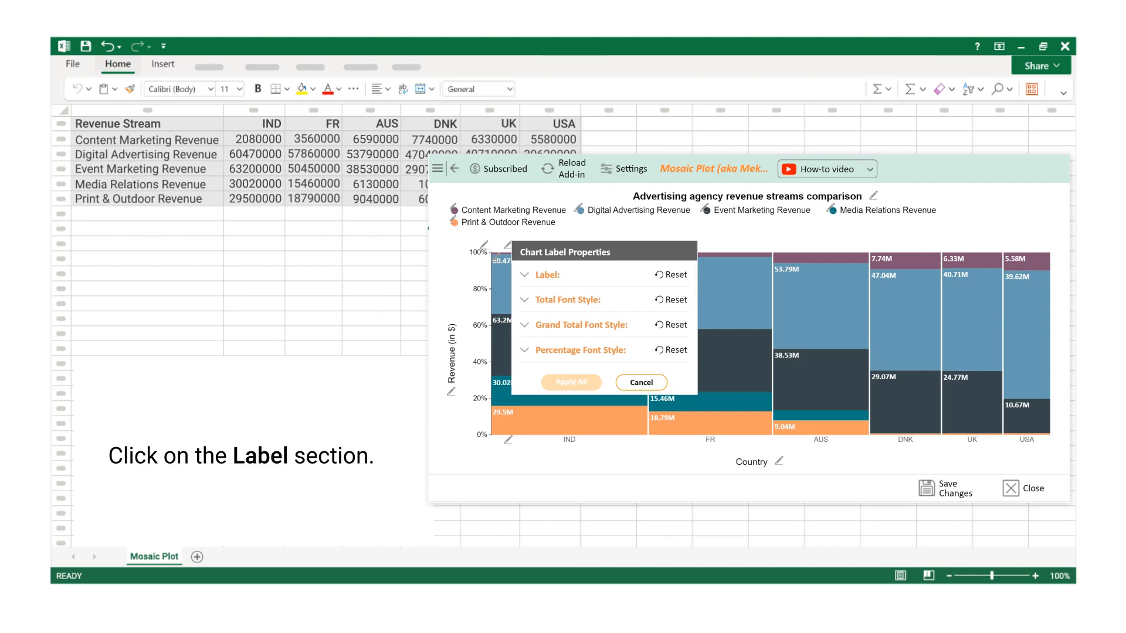
click(545, 274)
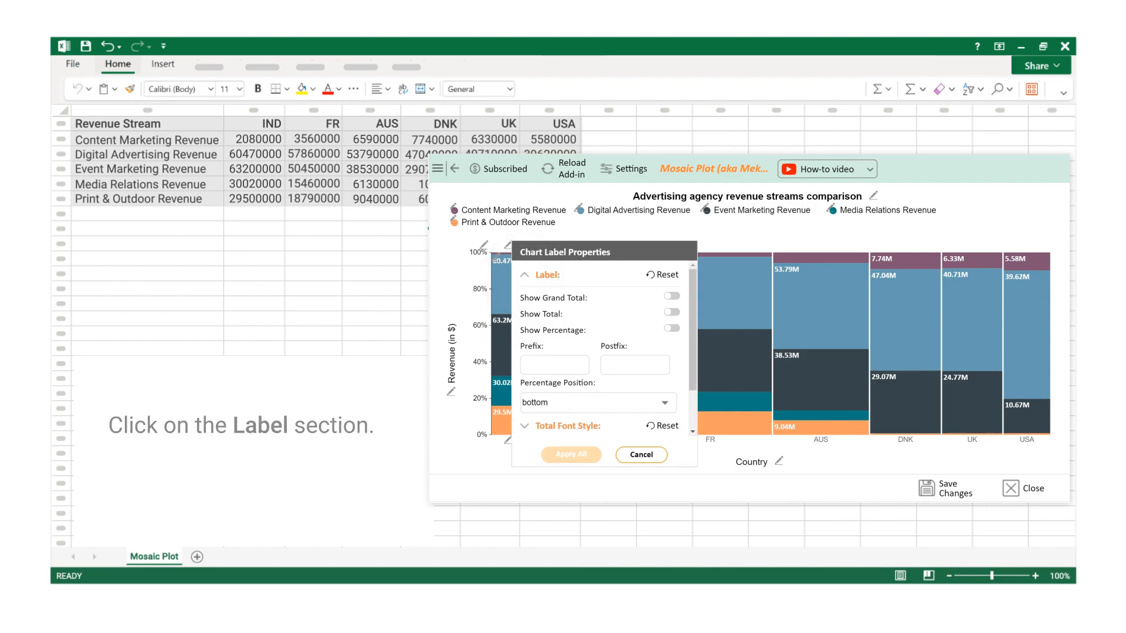
click(670, 312)
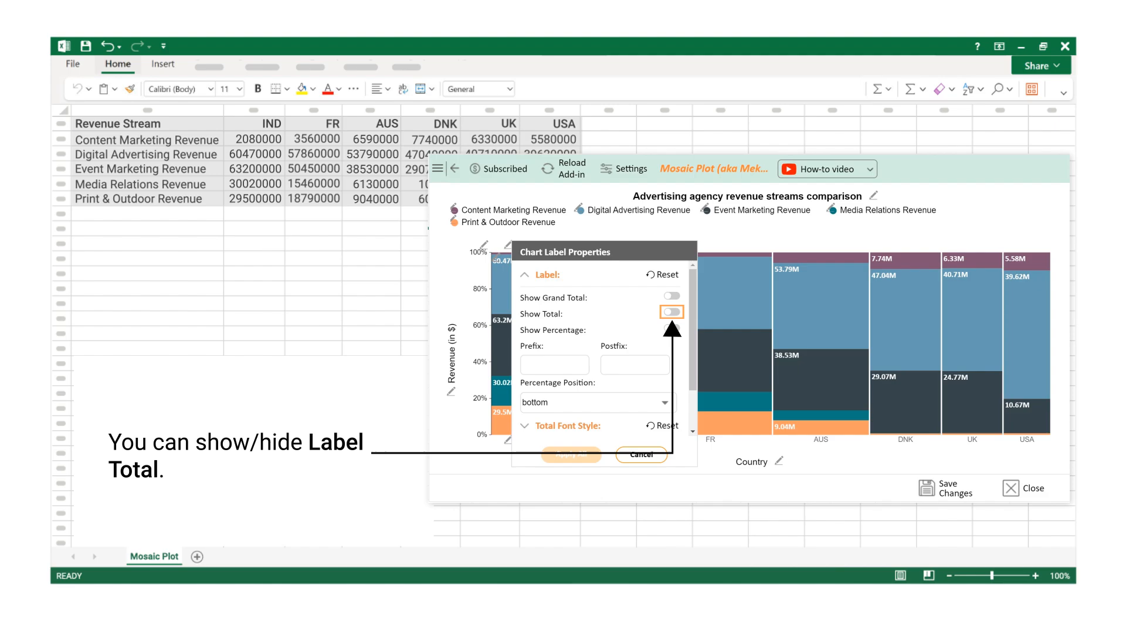
click(671, 313)
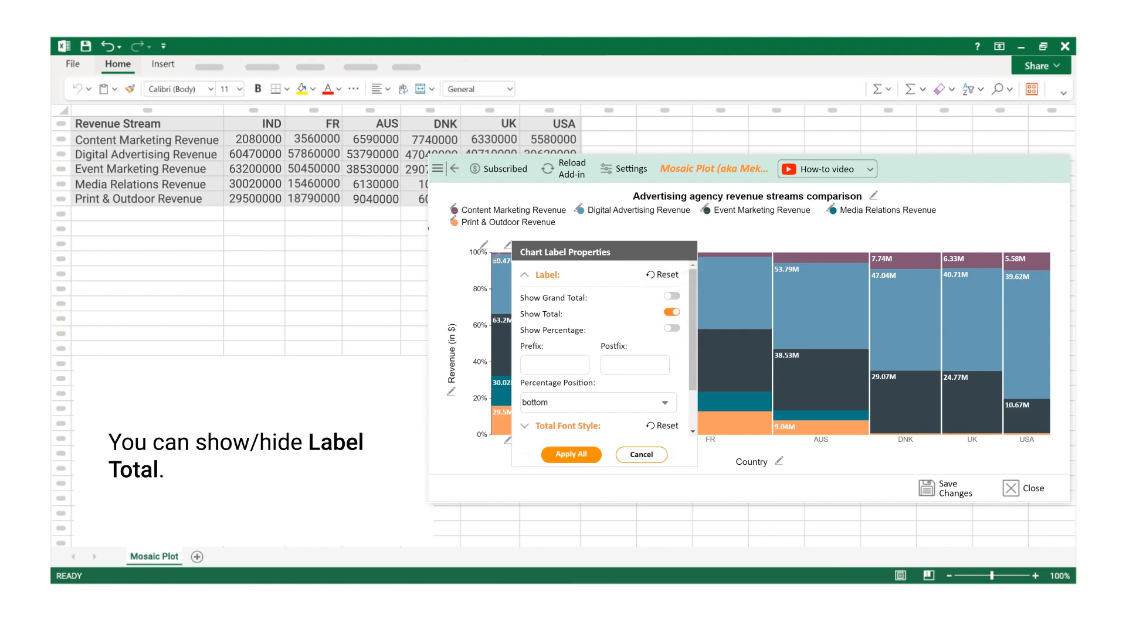
click(670, 296)
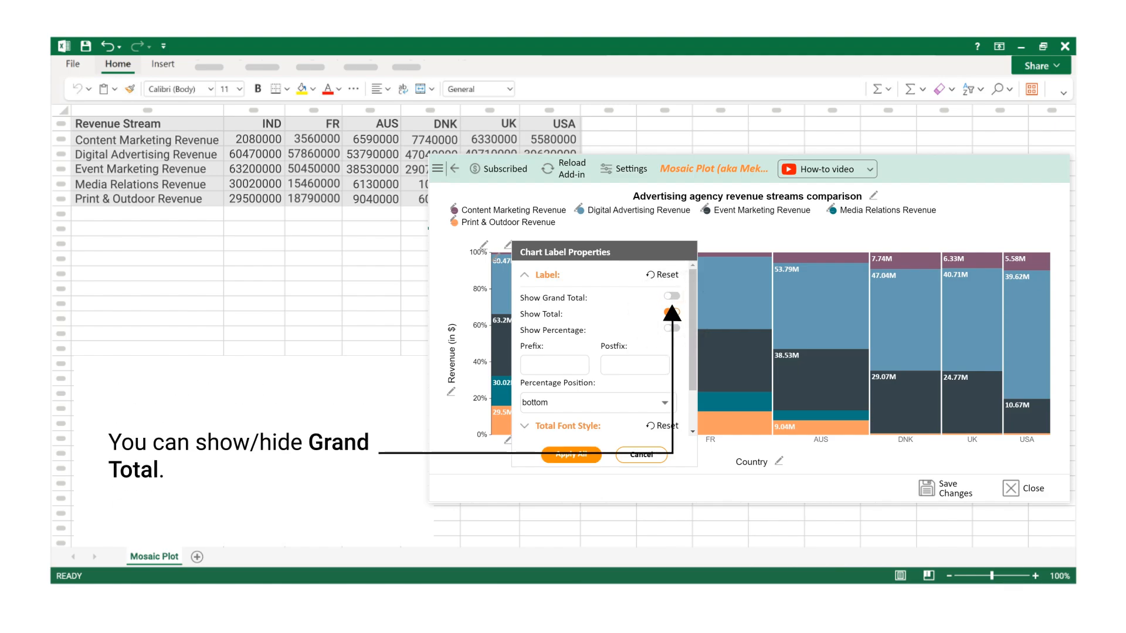
click(670, 314)
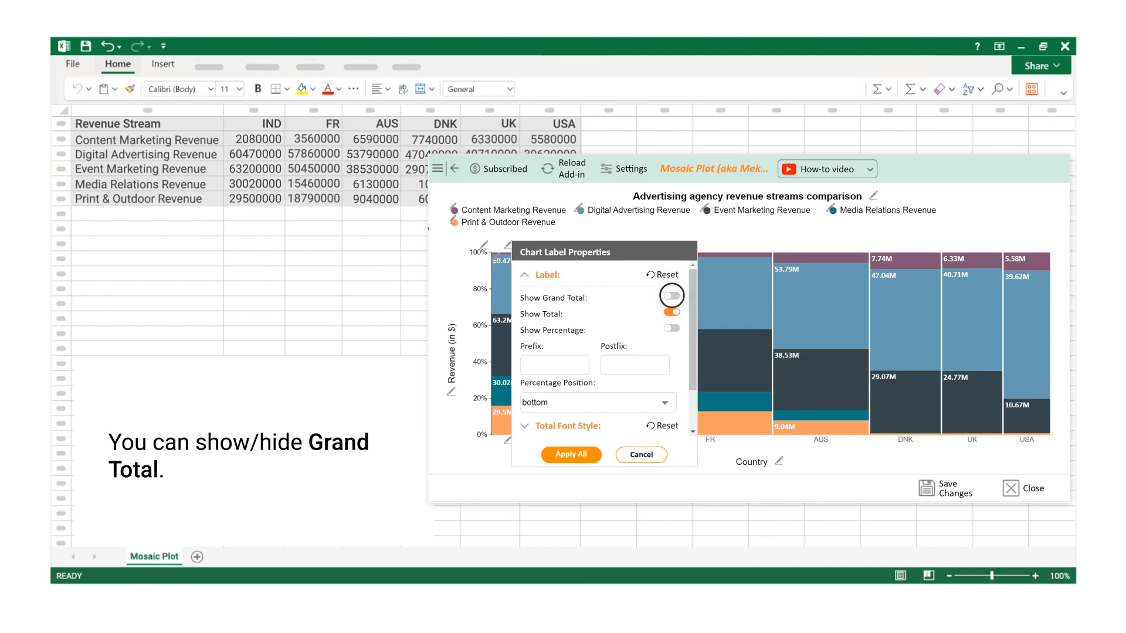
click(670, 296)
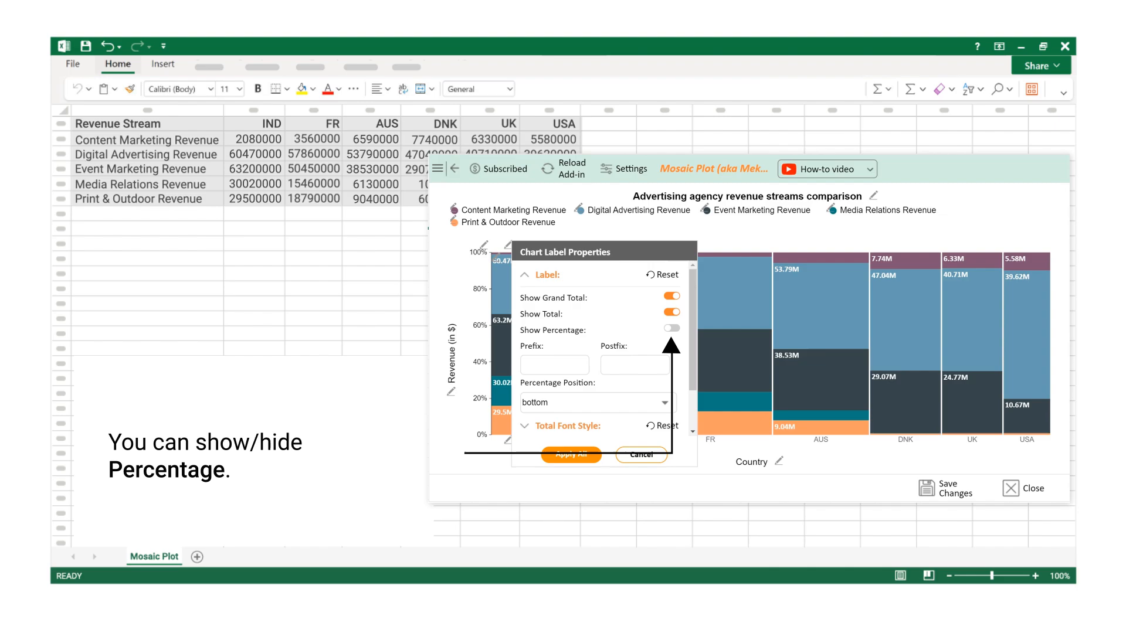
click(671, 328)
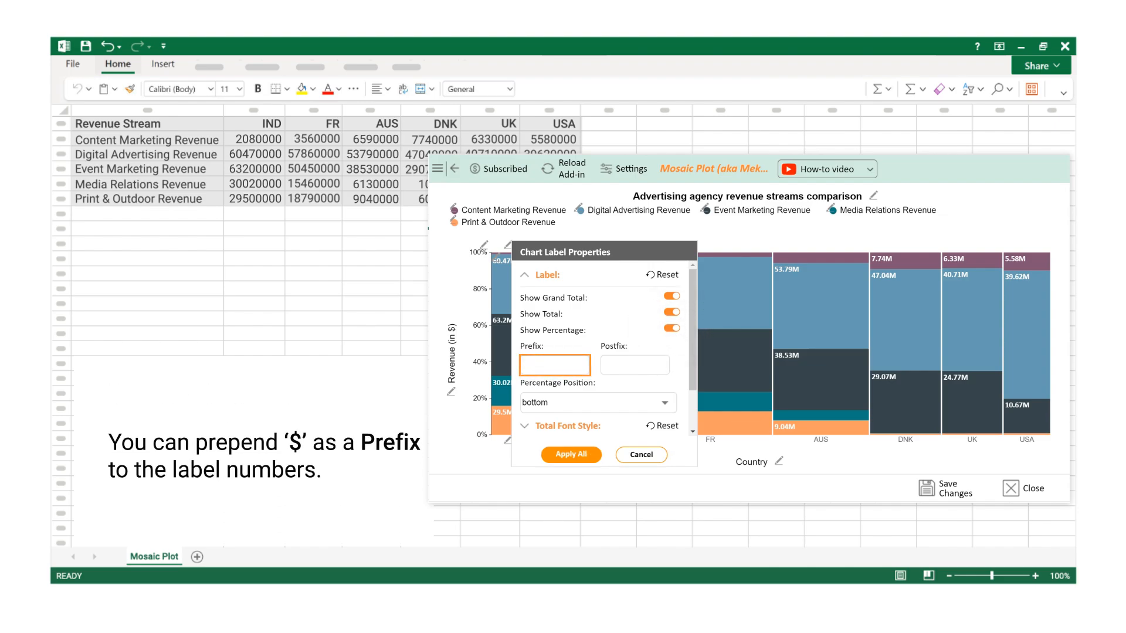
text($)
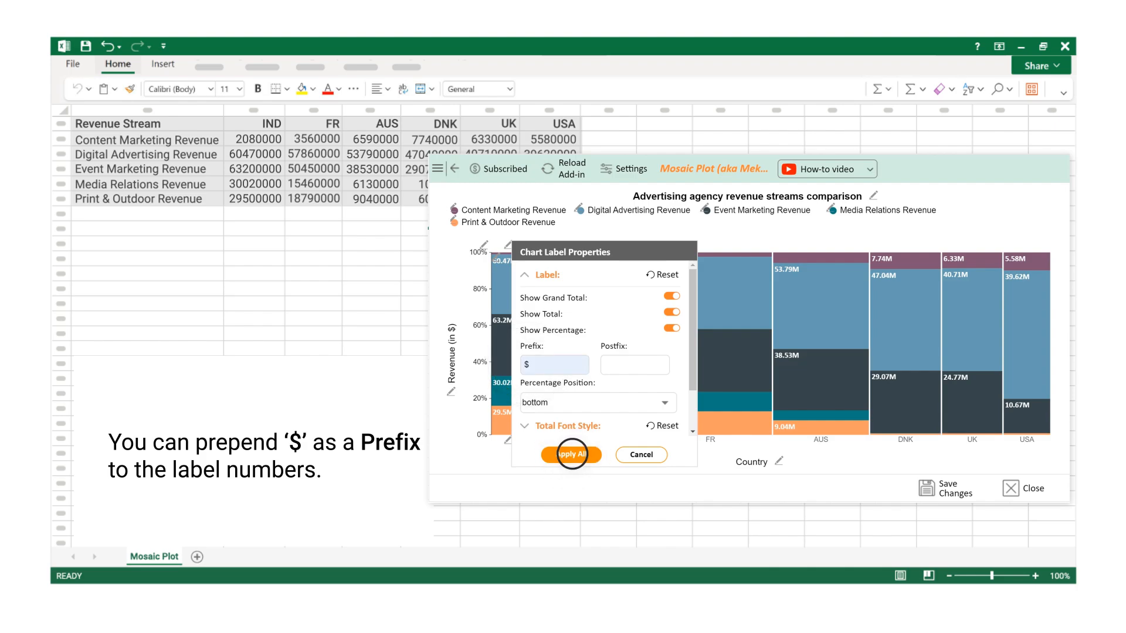
click(570, 455)
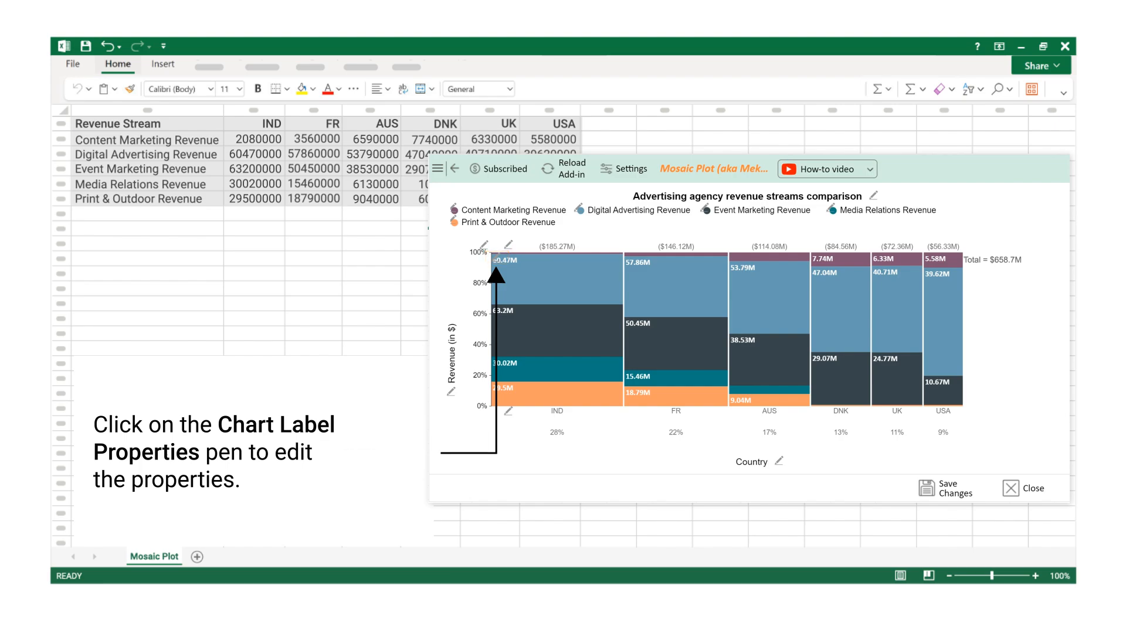
Turn on bar segment labels with a $ prefix on the values and apply to all bars
click(485, 244)
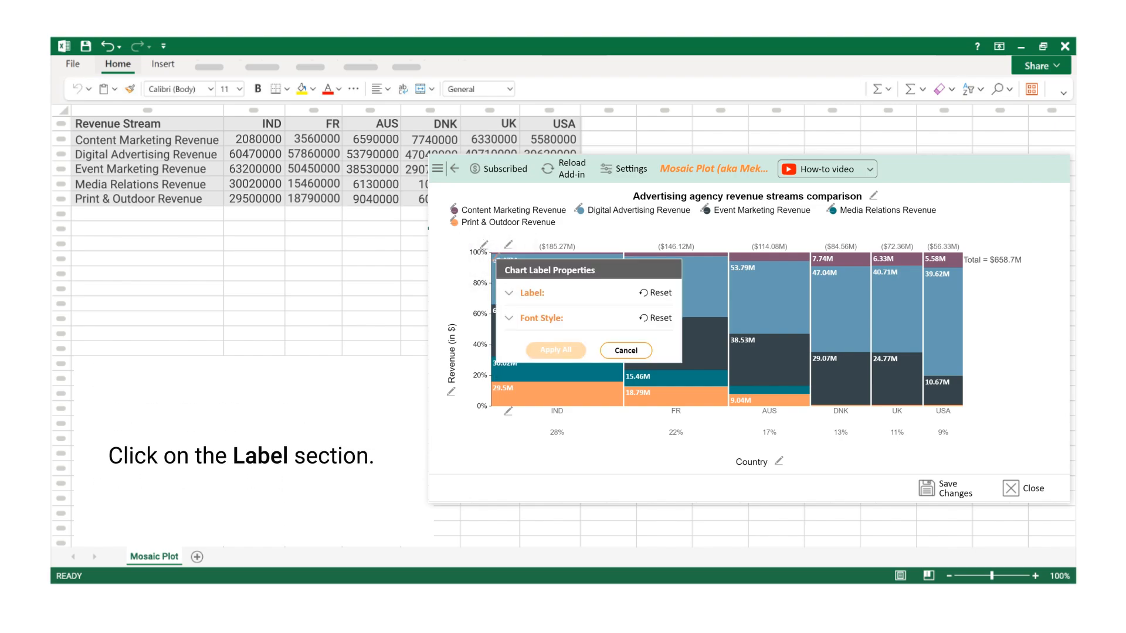
click(532, 292)
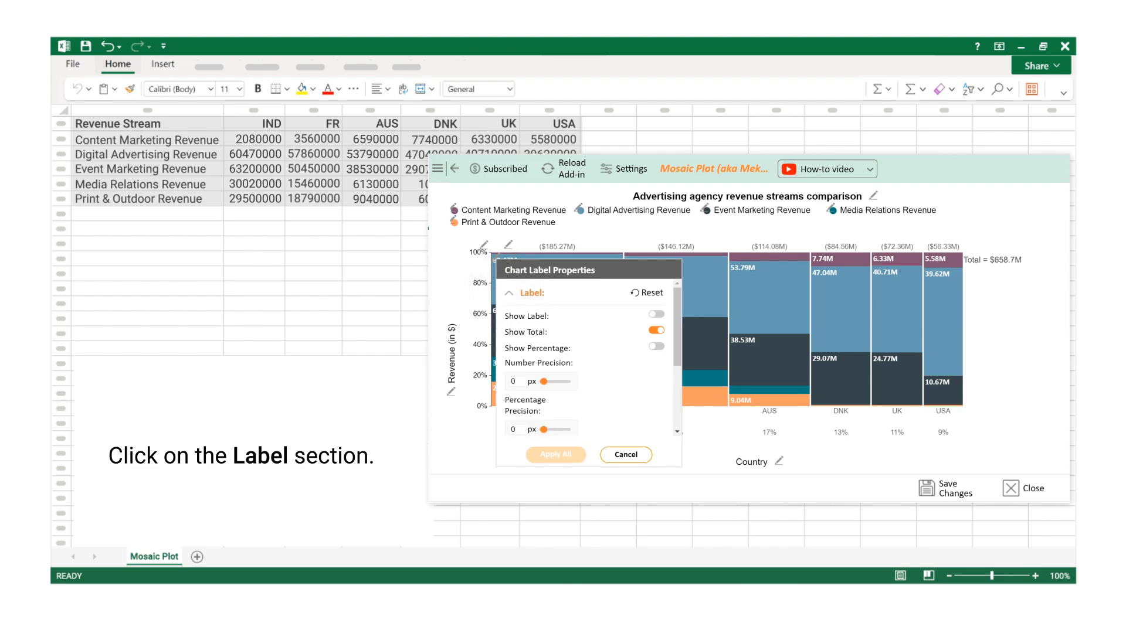
click(654, 315)
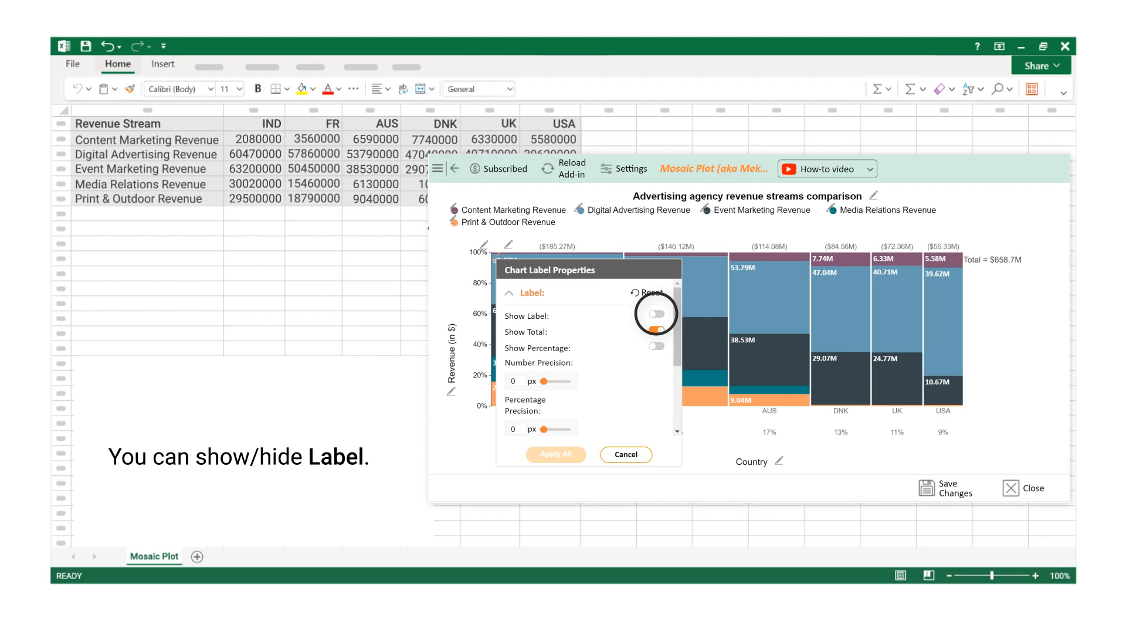
click(653, 314)
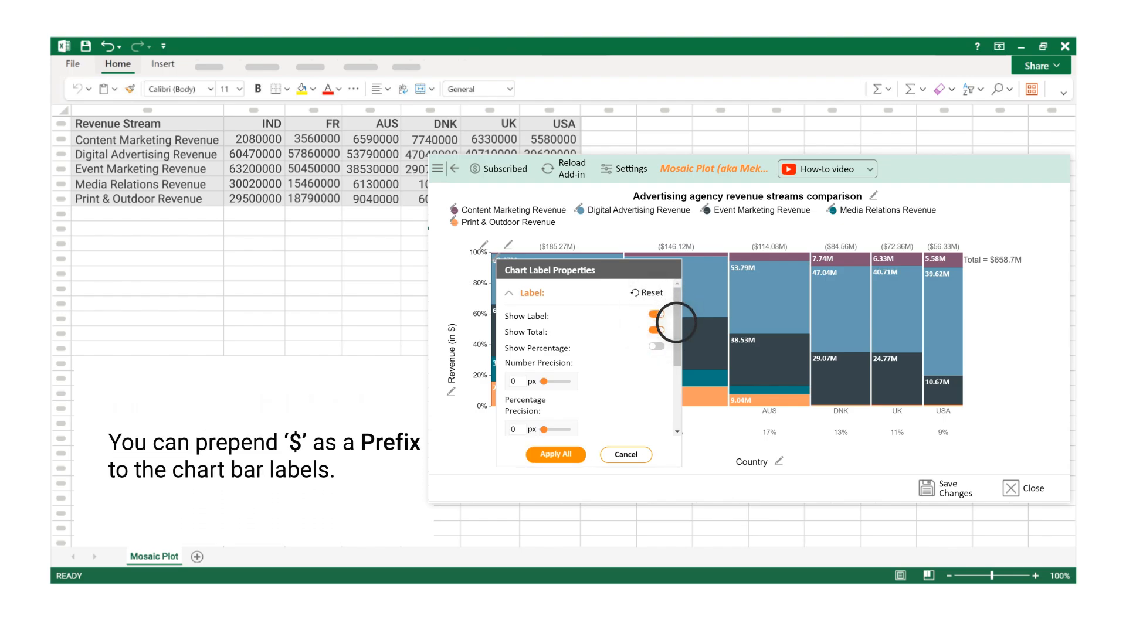
scroll(down, 3)
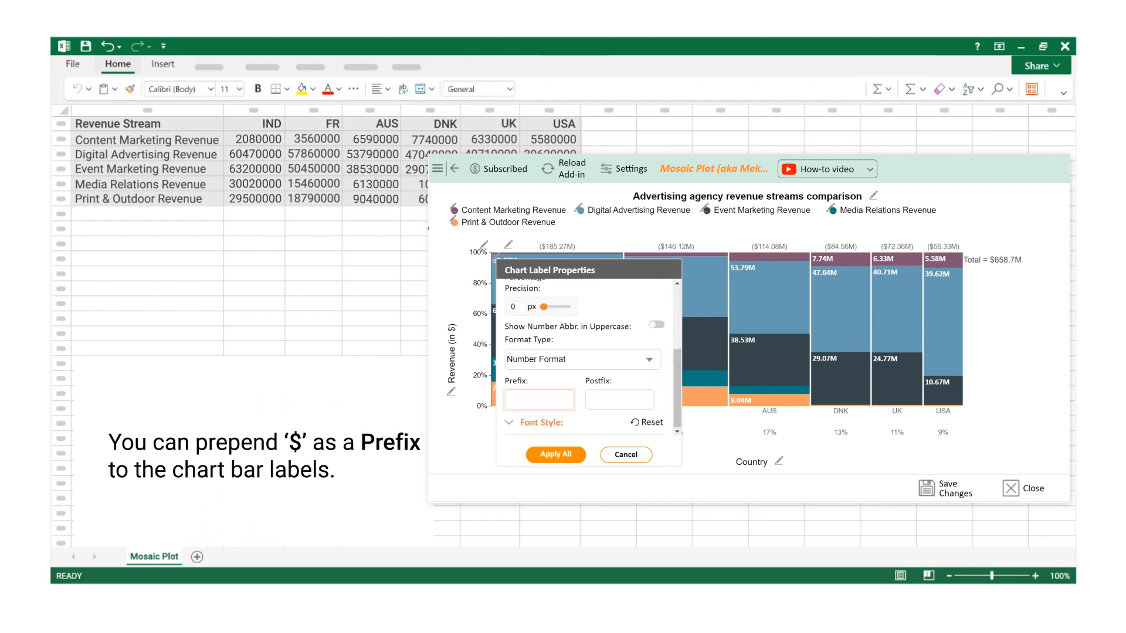
text($)
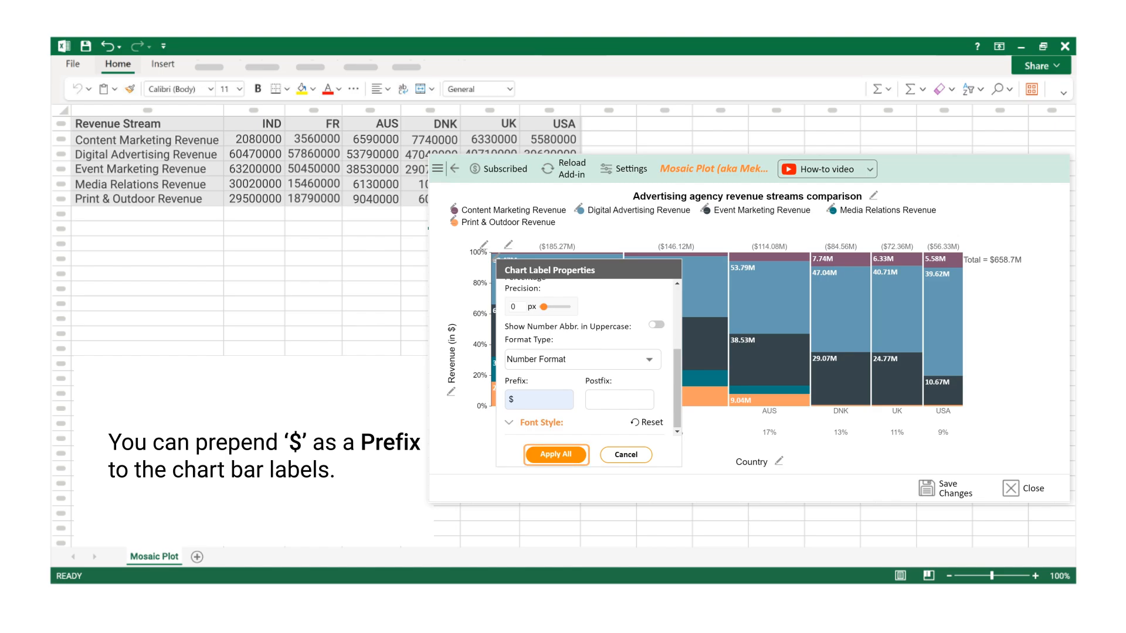
click(555, 455)
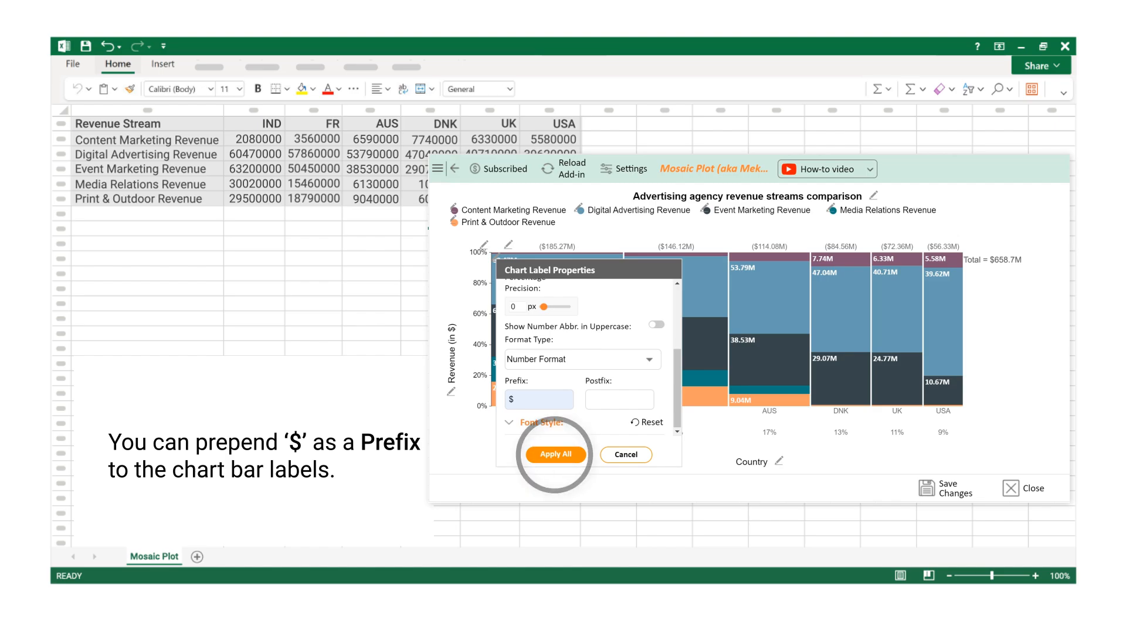
click(554, 455)
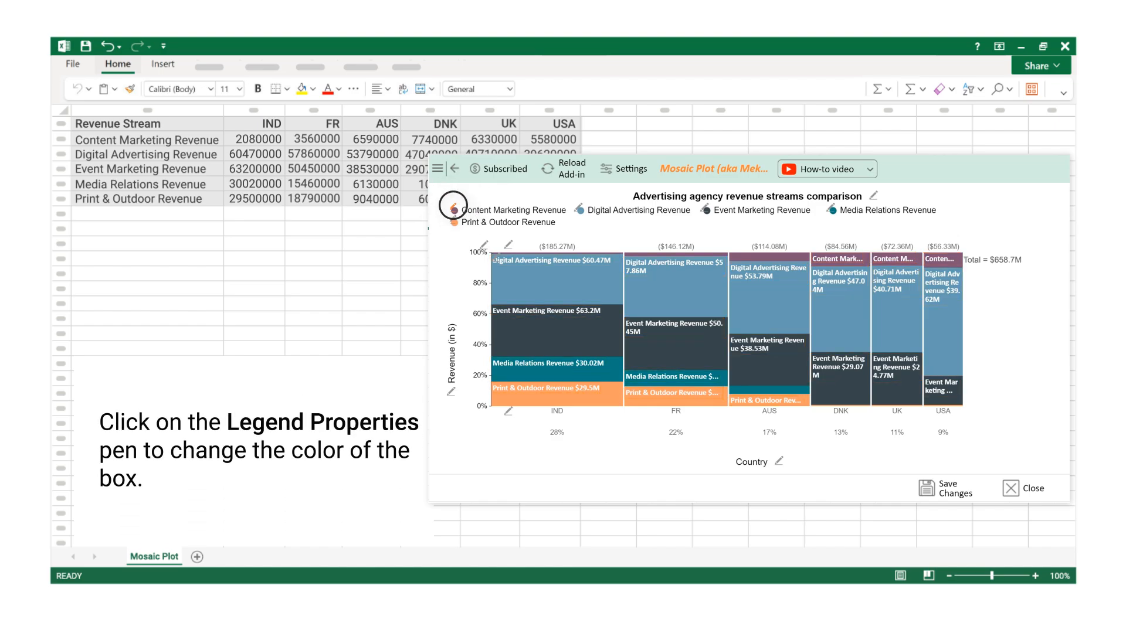
Recolour the Content Marketing Revenue legend box and its segments light purple
click(453, 205)
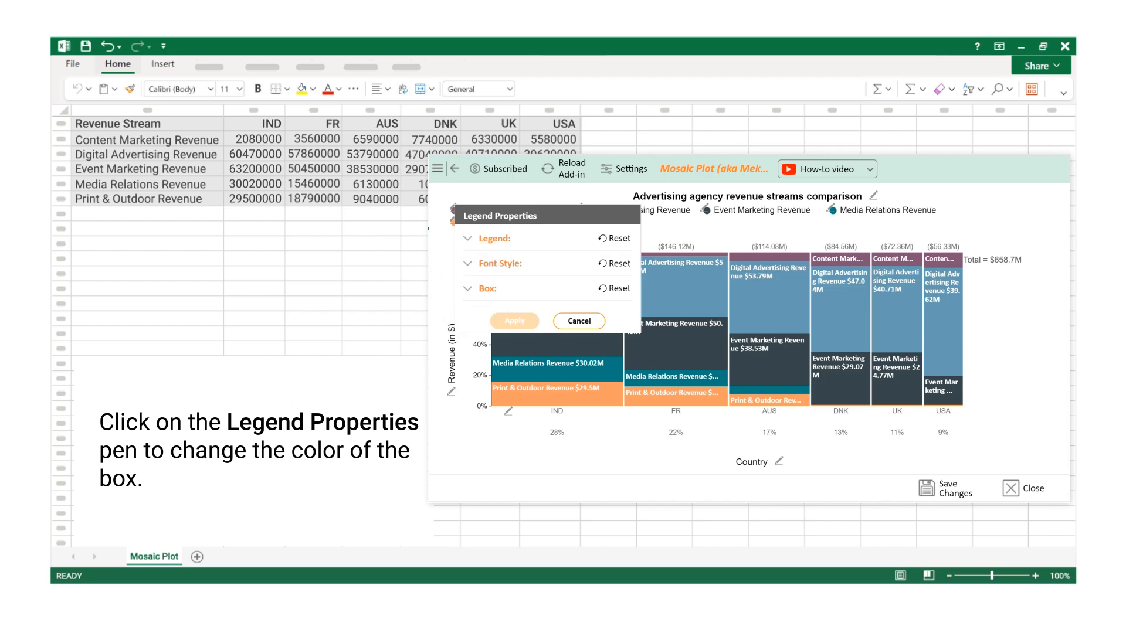
click(468, 289)
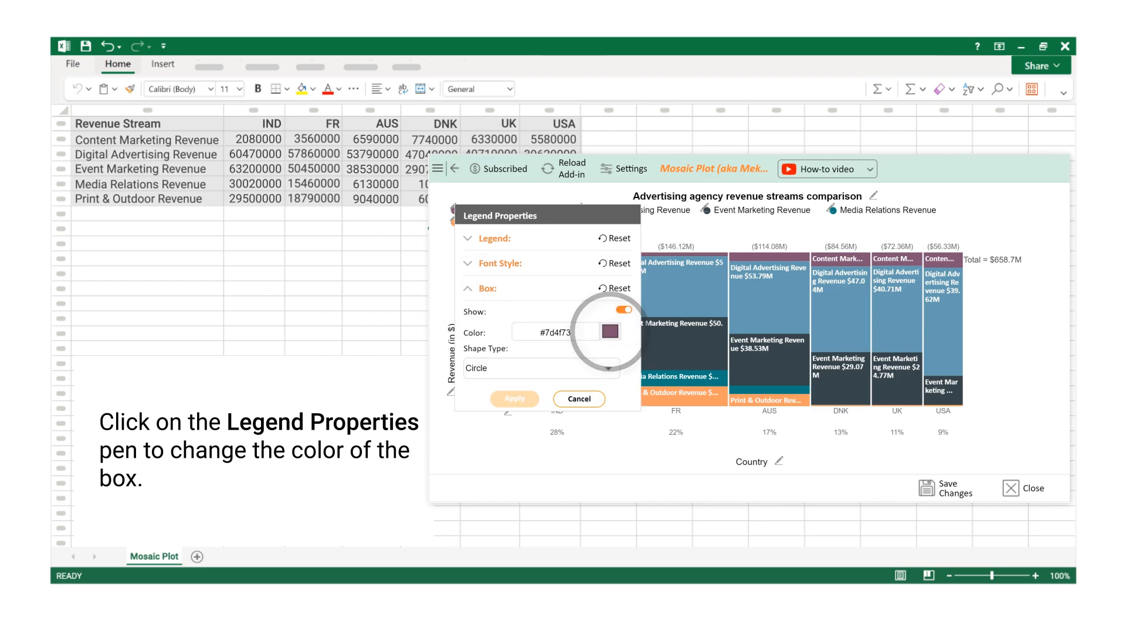
click(613, 332)
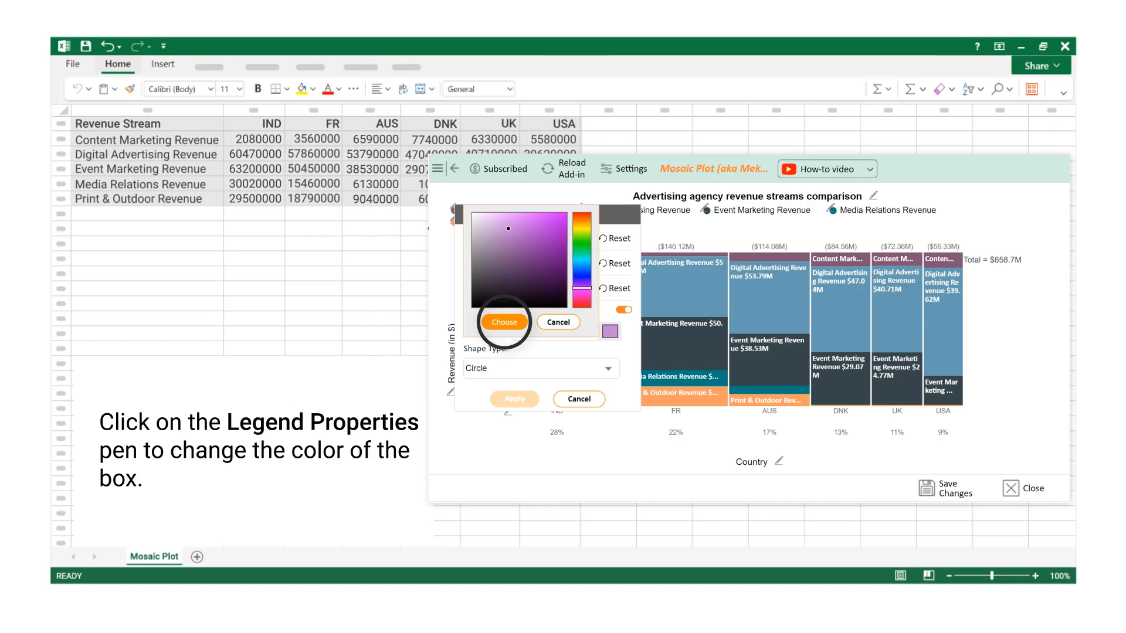
click(503, 322)
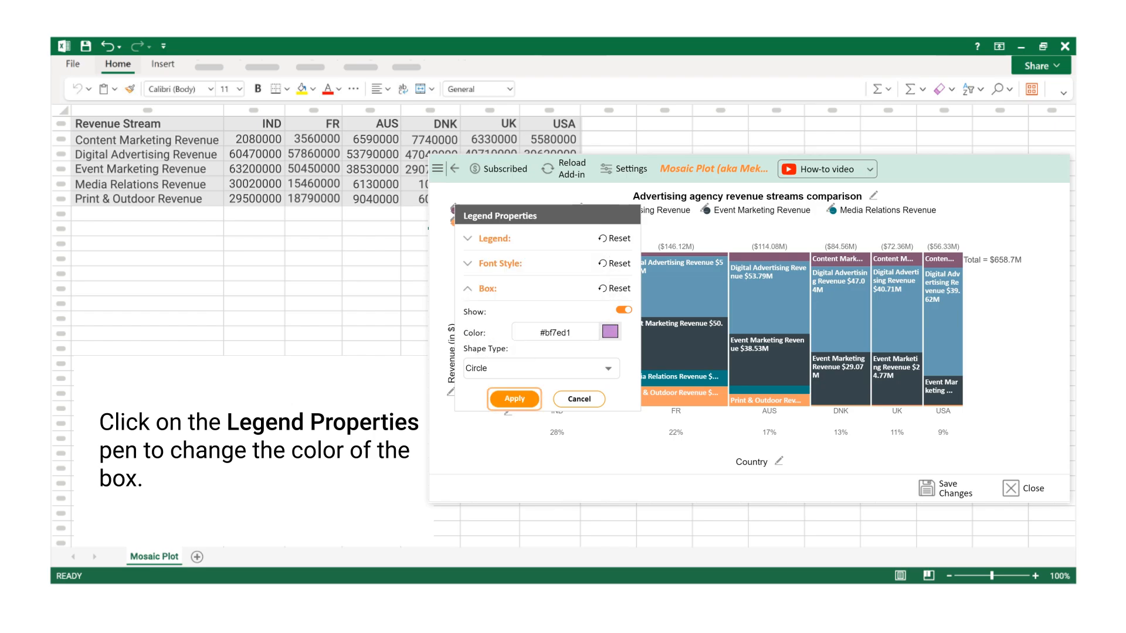
click(514, 397)
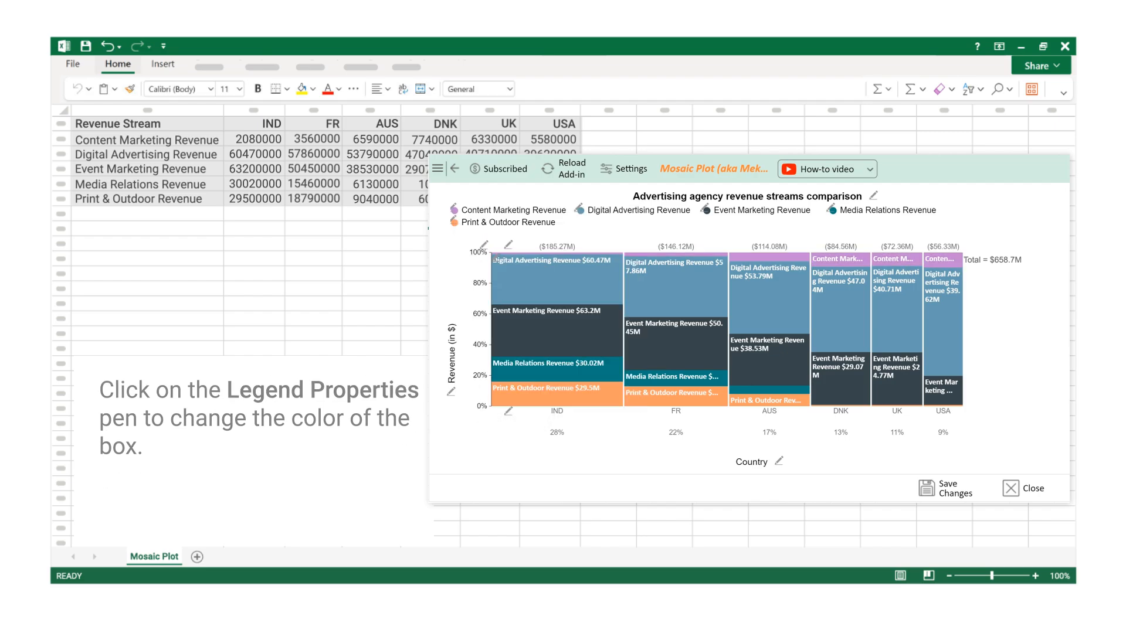
click(578, 209)
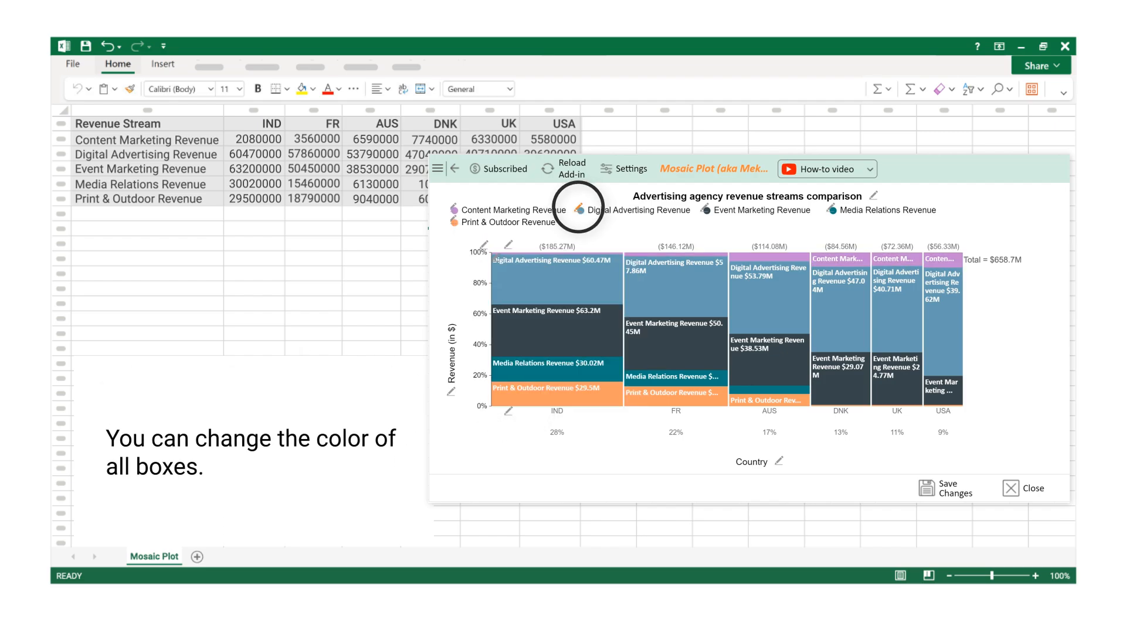
click(581, 210)
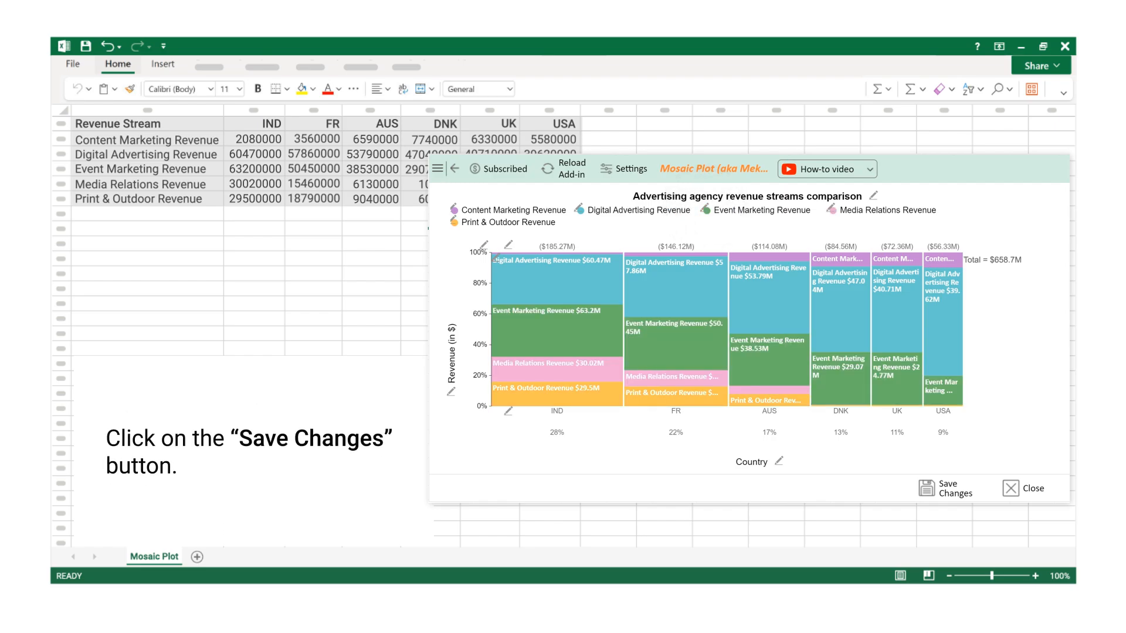
Save the edited mosaic plot with Save Changes, leaving edit mode
click(942, 488)
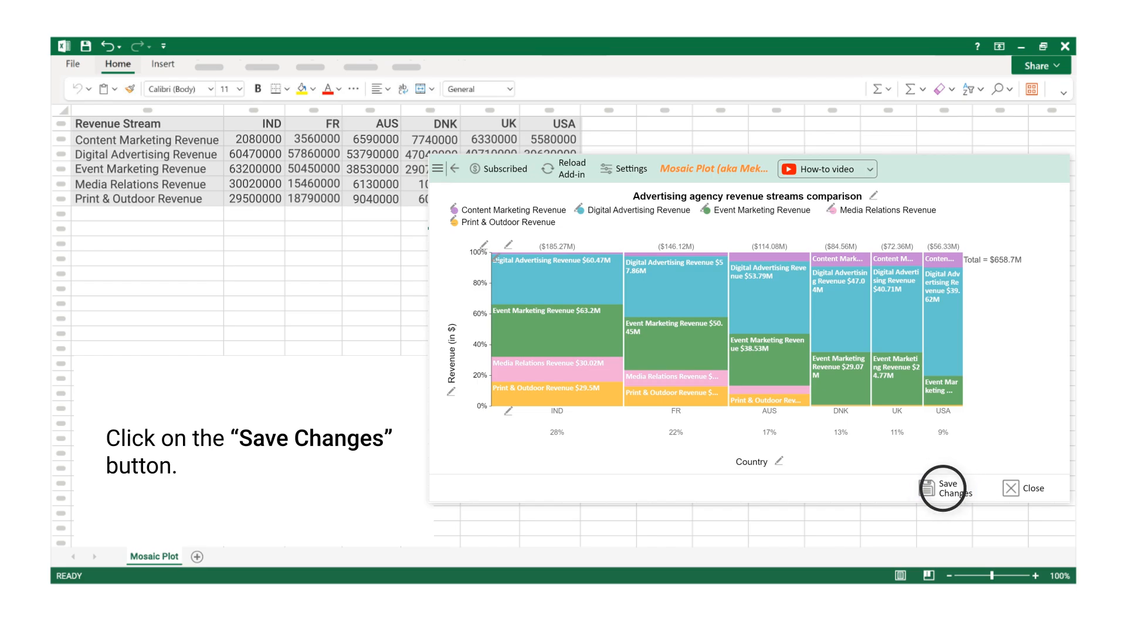
click(946, 488)
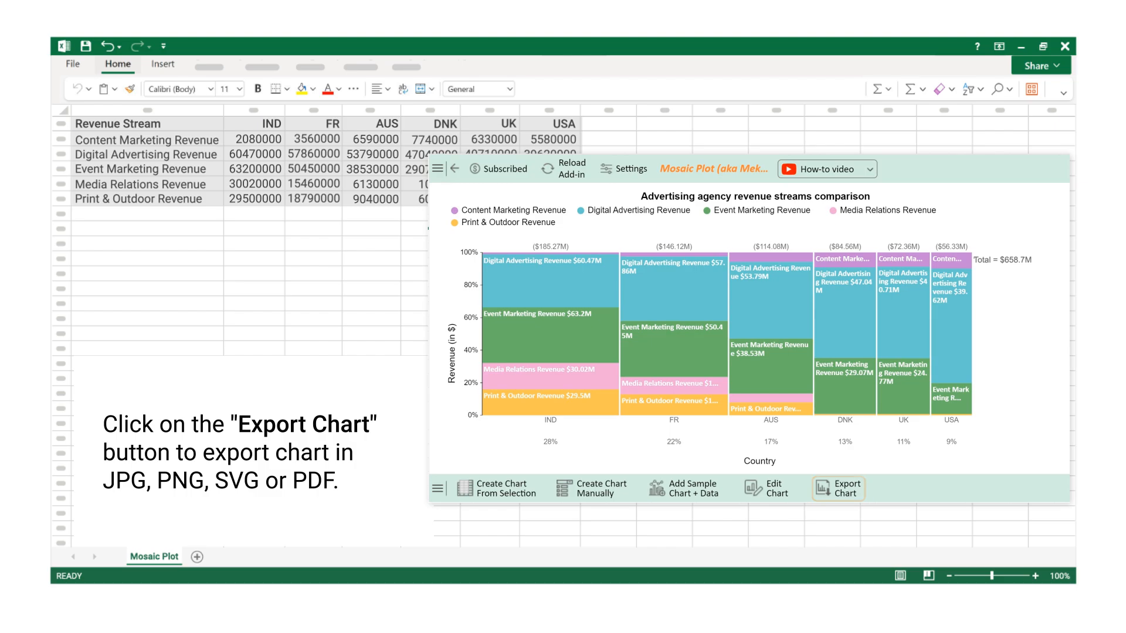
Bring up the Export Chart menu listing SVG, PDF, PNG and JPG formats
click(837, 488)
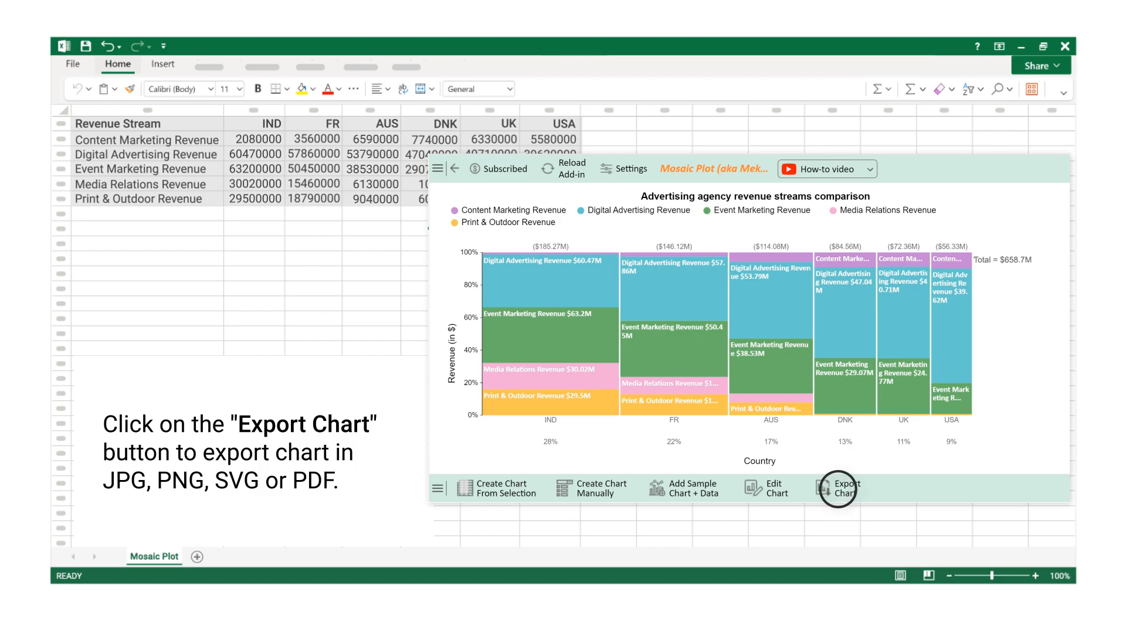
click(837, 488)
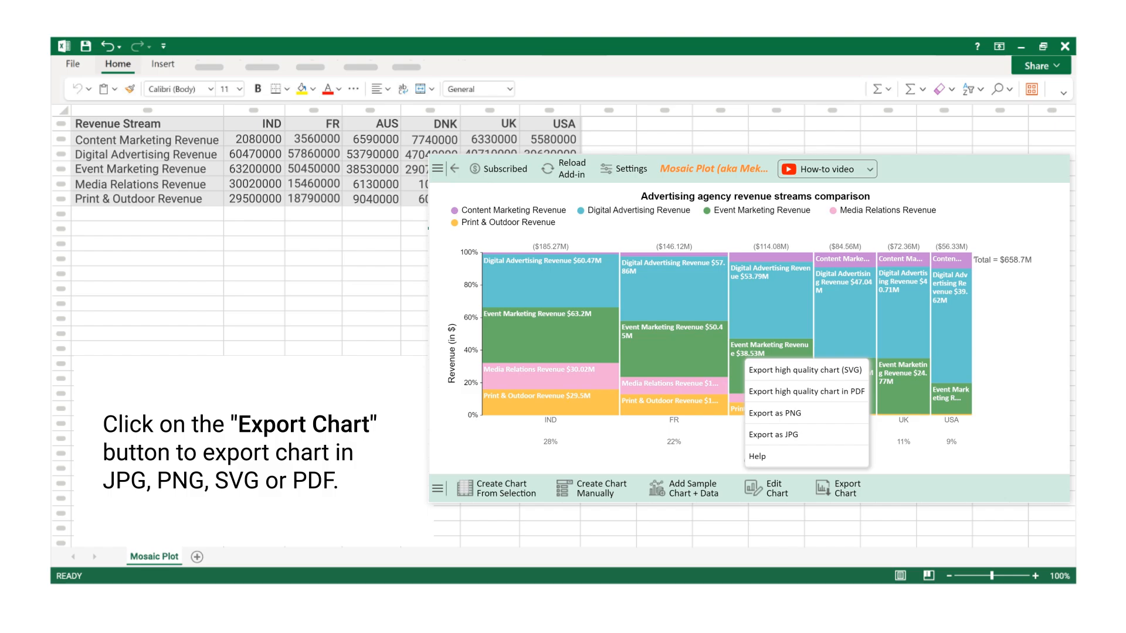